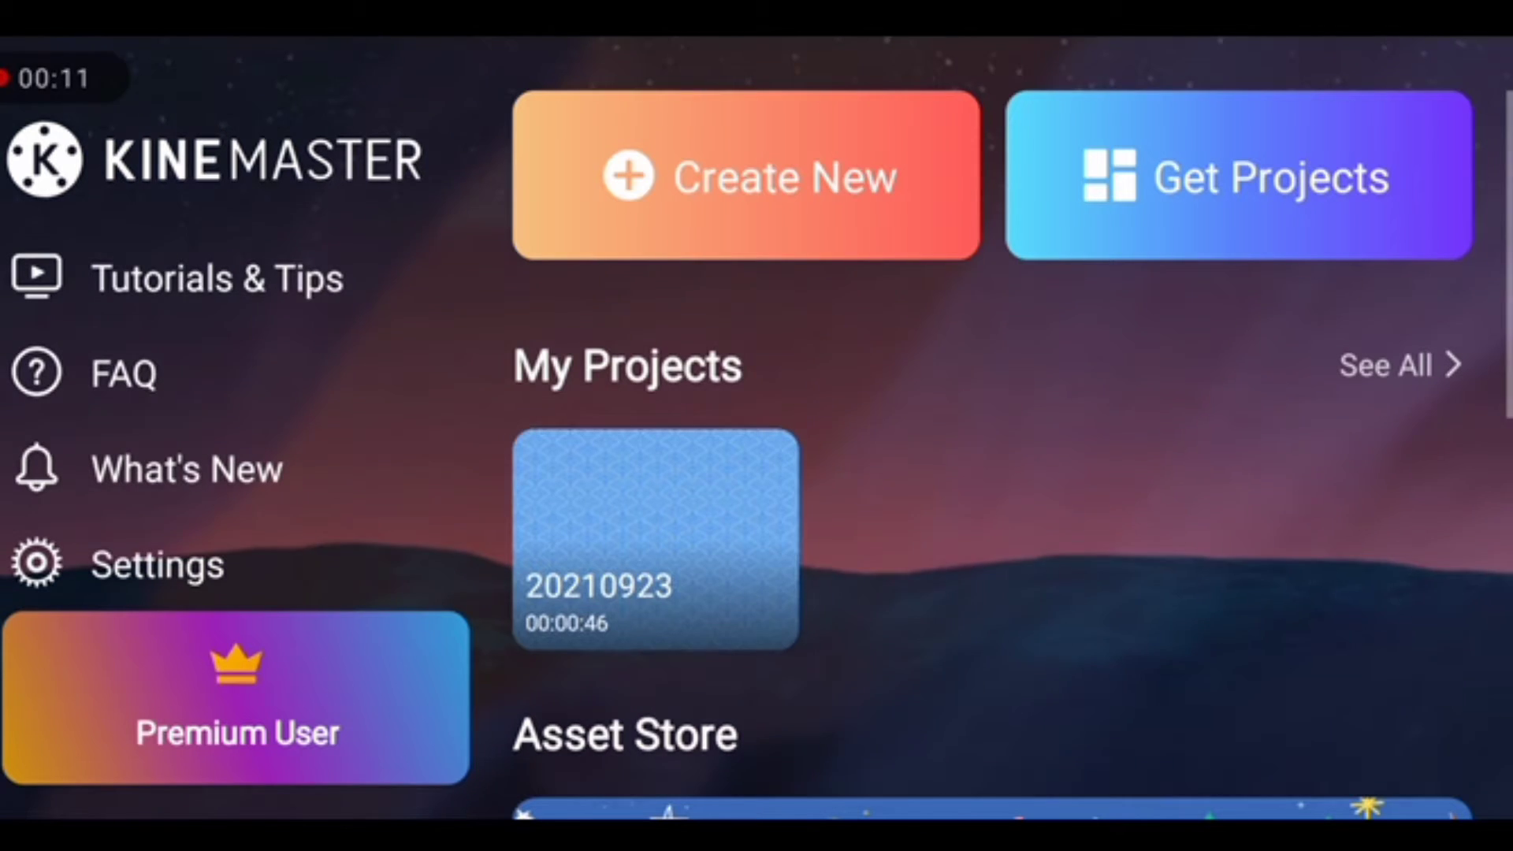
Create a 16:9 project and pick the sky-and-hills image from Download as background
click(747, 176)
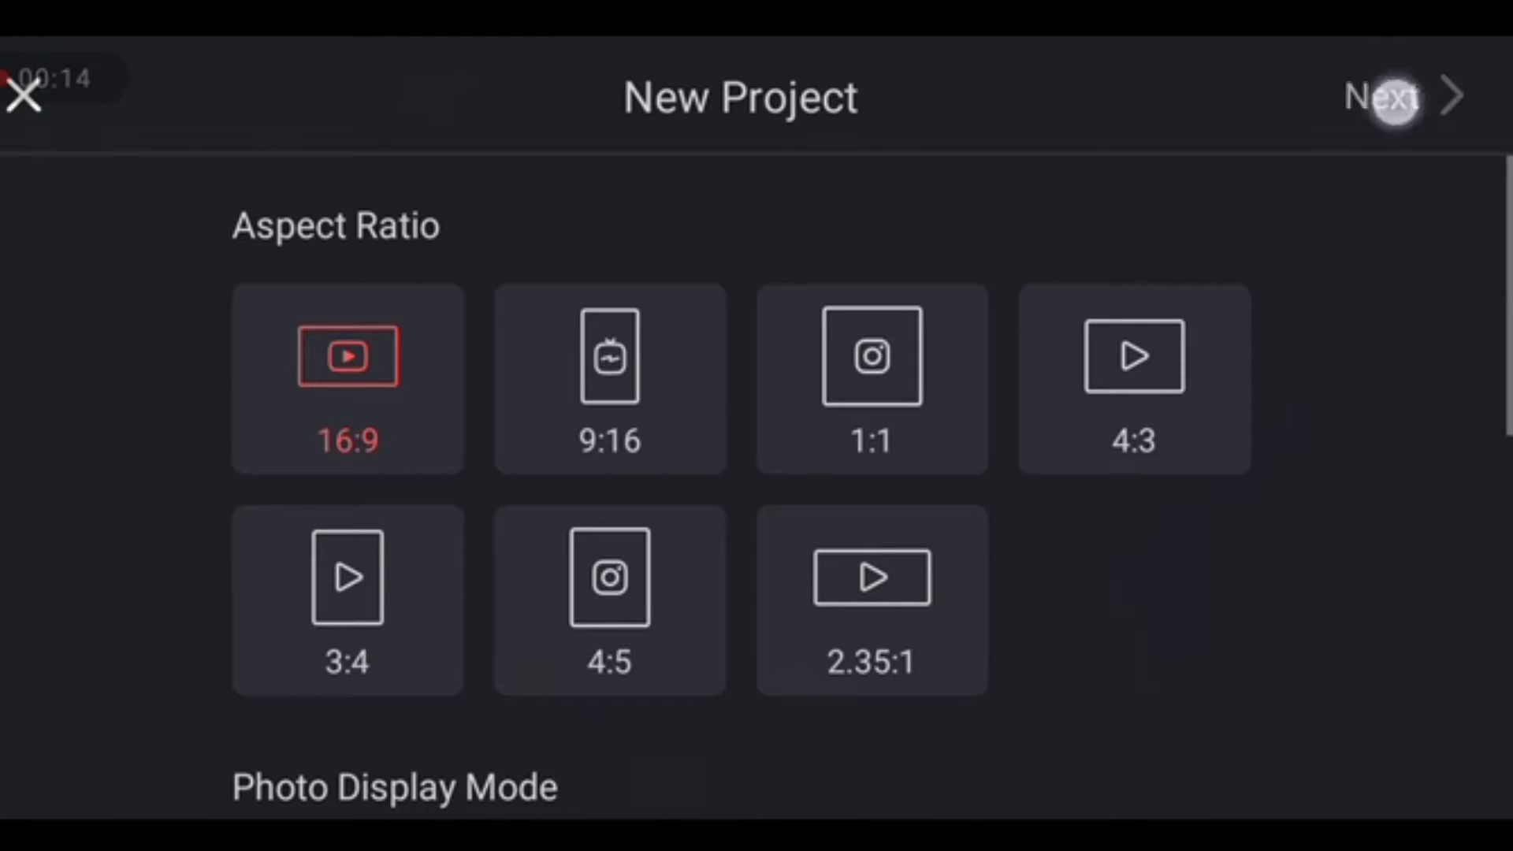
click(1386, 97)
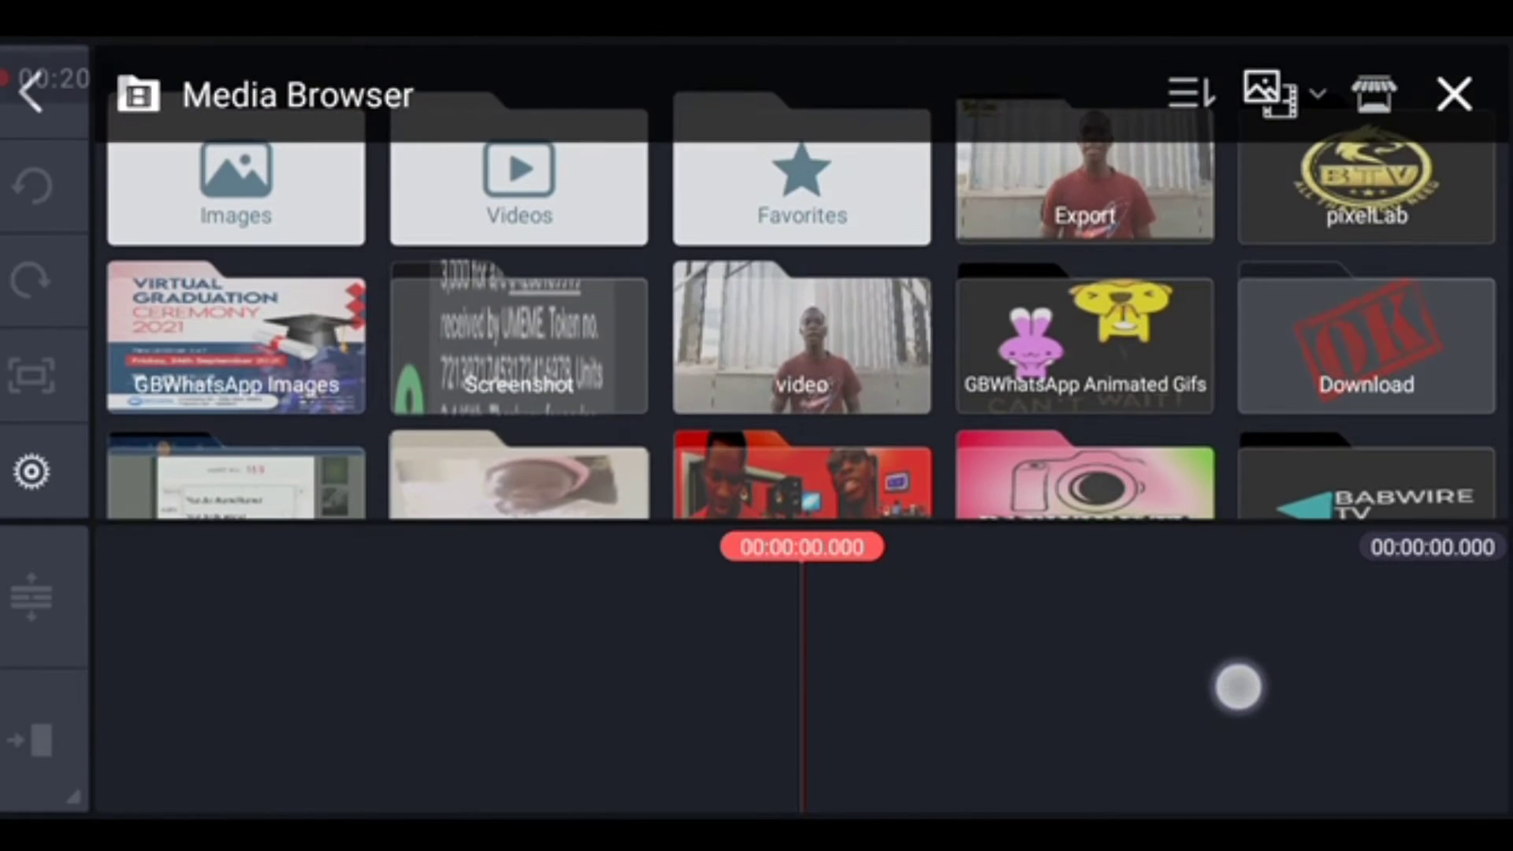
click(1365, 341)
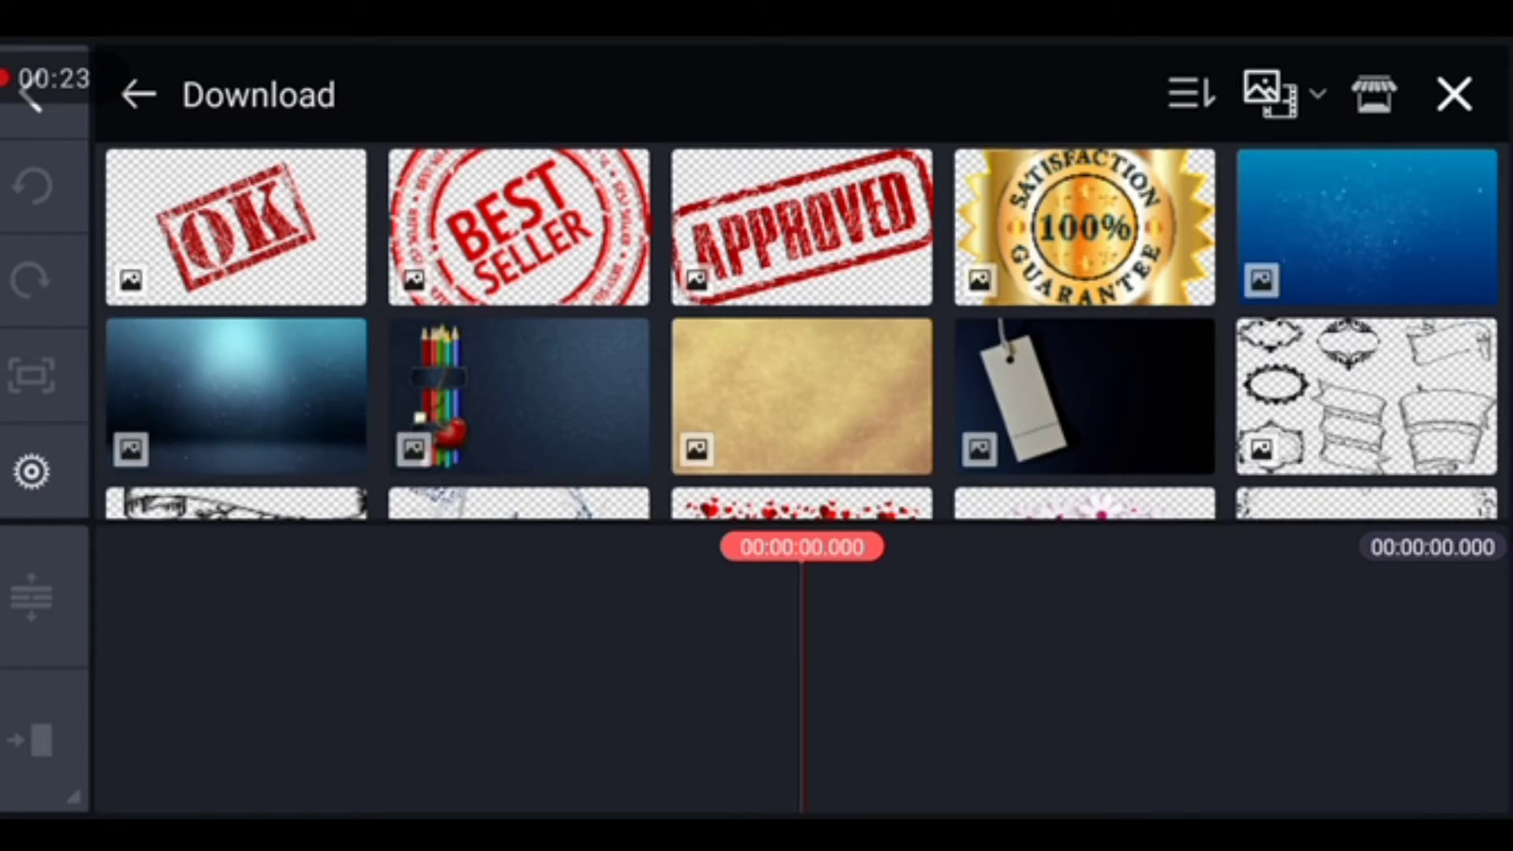
scroll(down, 3)
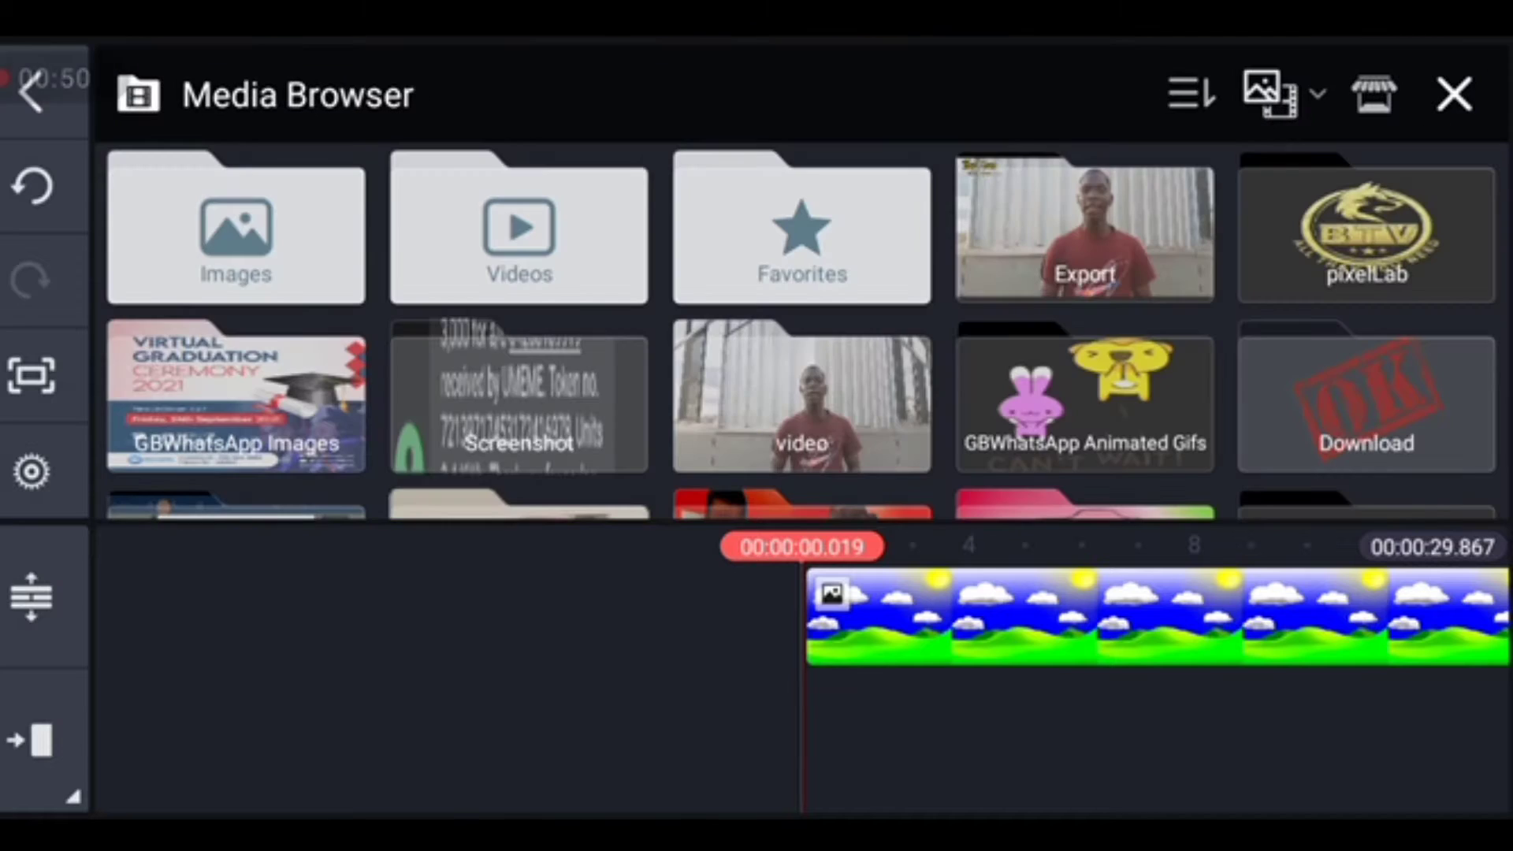
Add the houses picture from Download, duplicate it, and drag a copy right to lengthen the road
click(1364, 400)
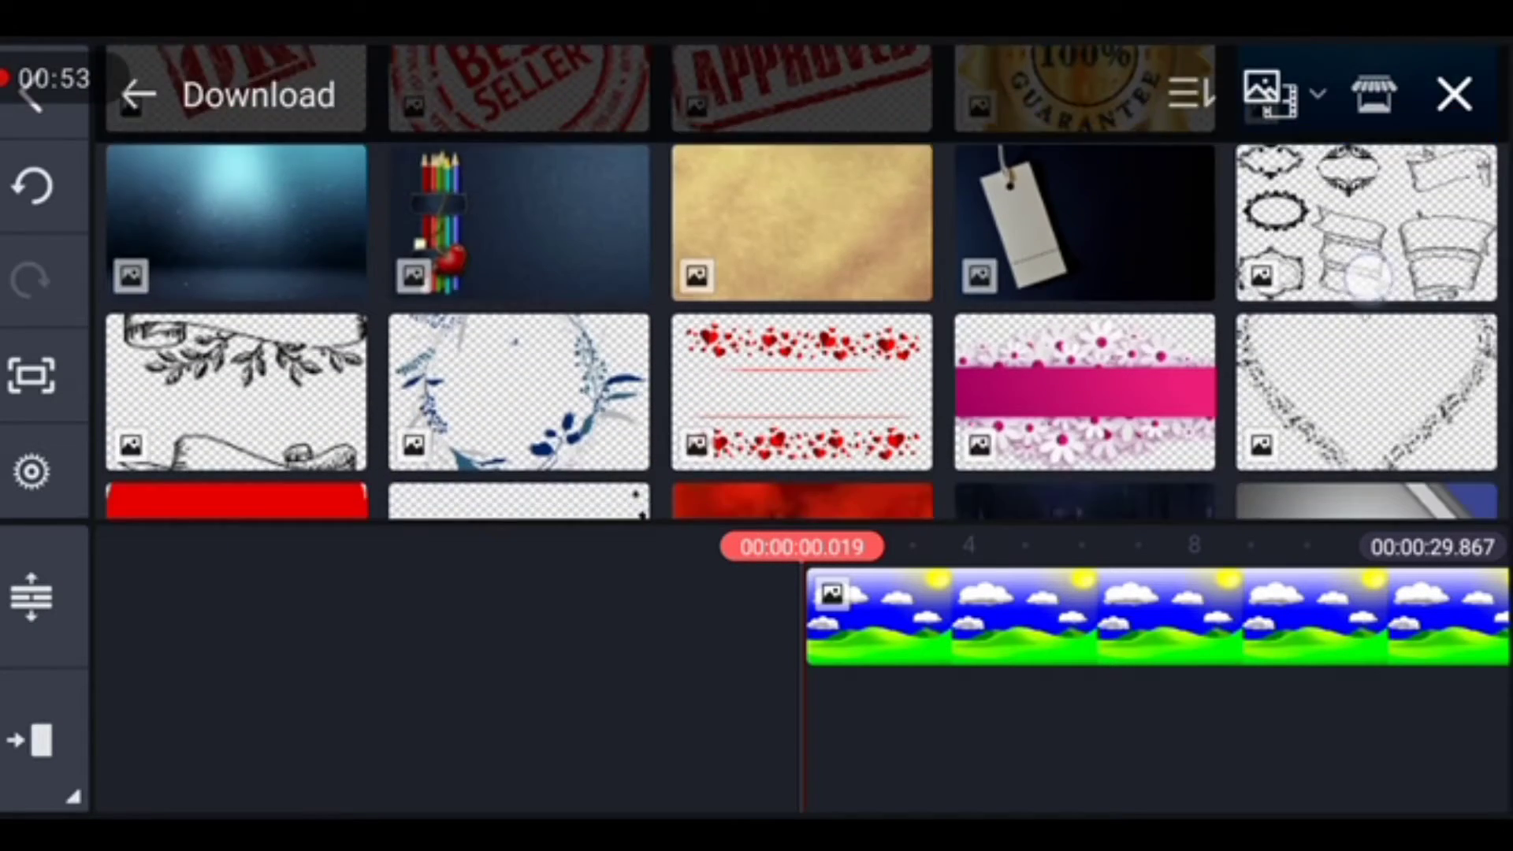
scroll(down, 3)
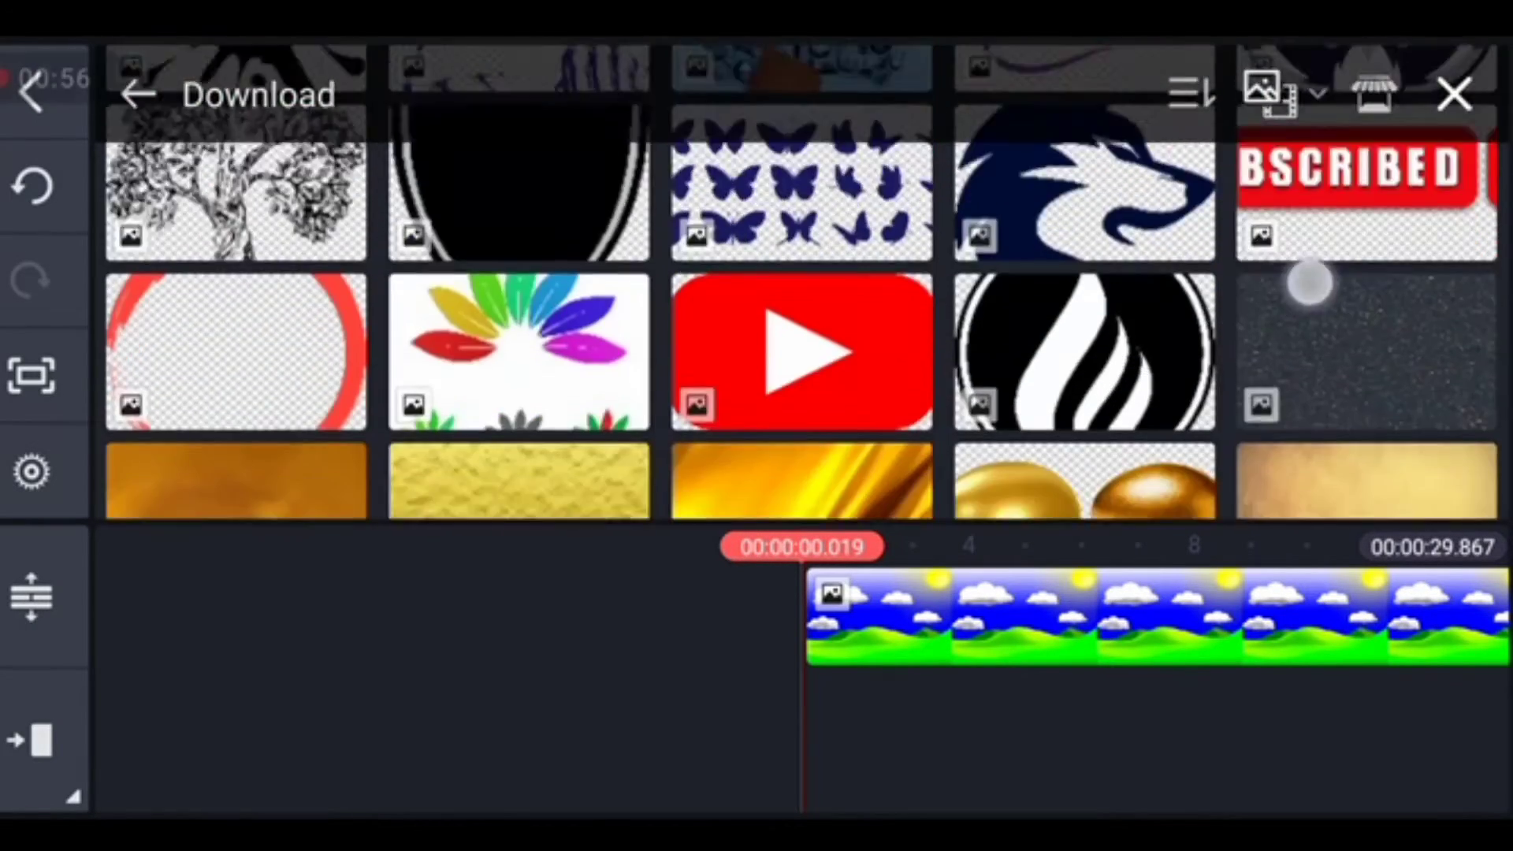
scroll(down, 3)
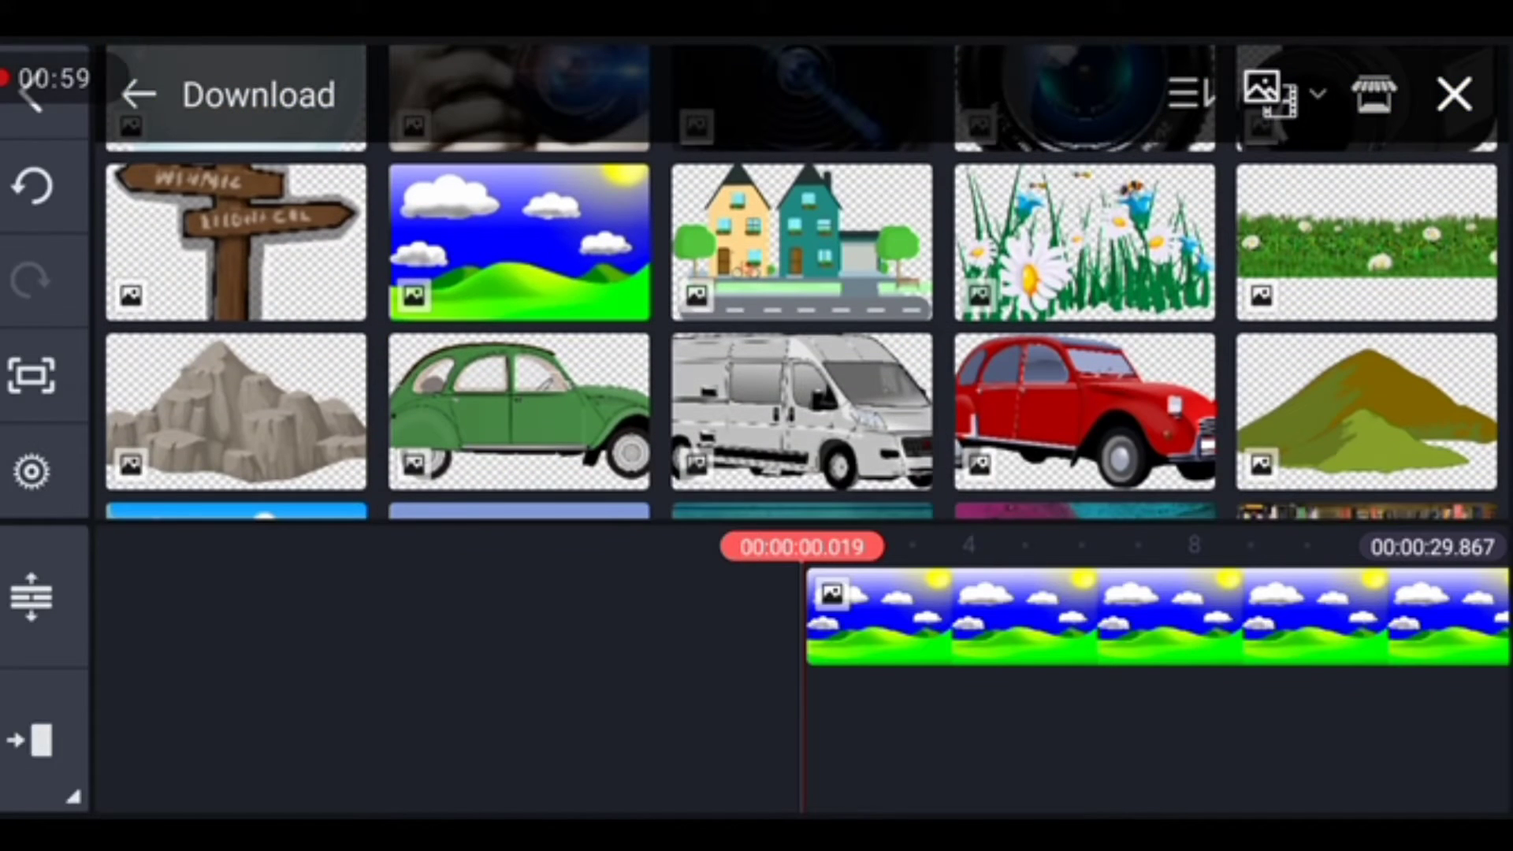
click(800, 242)
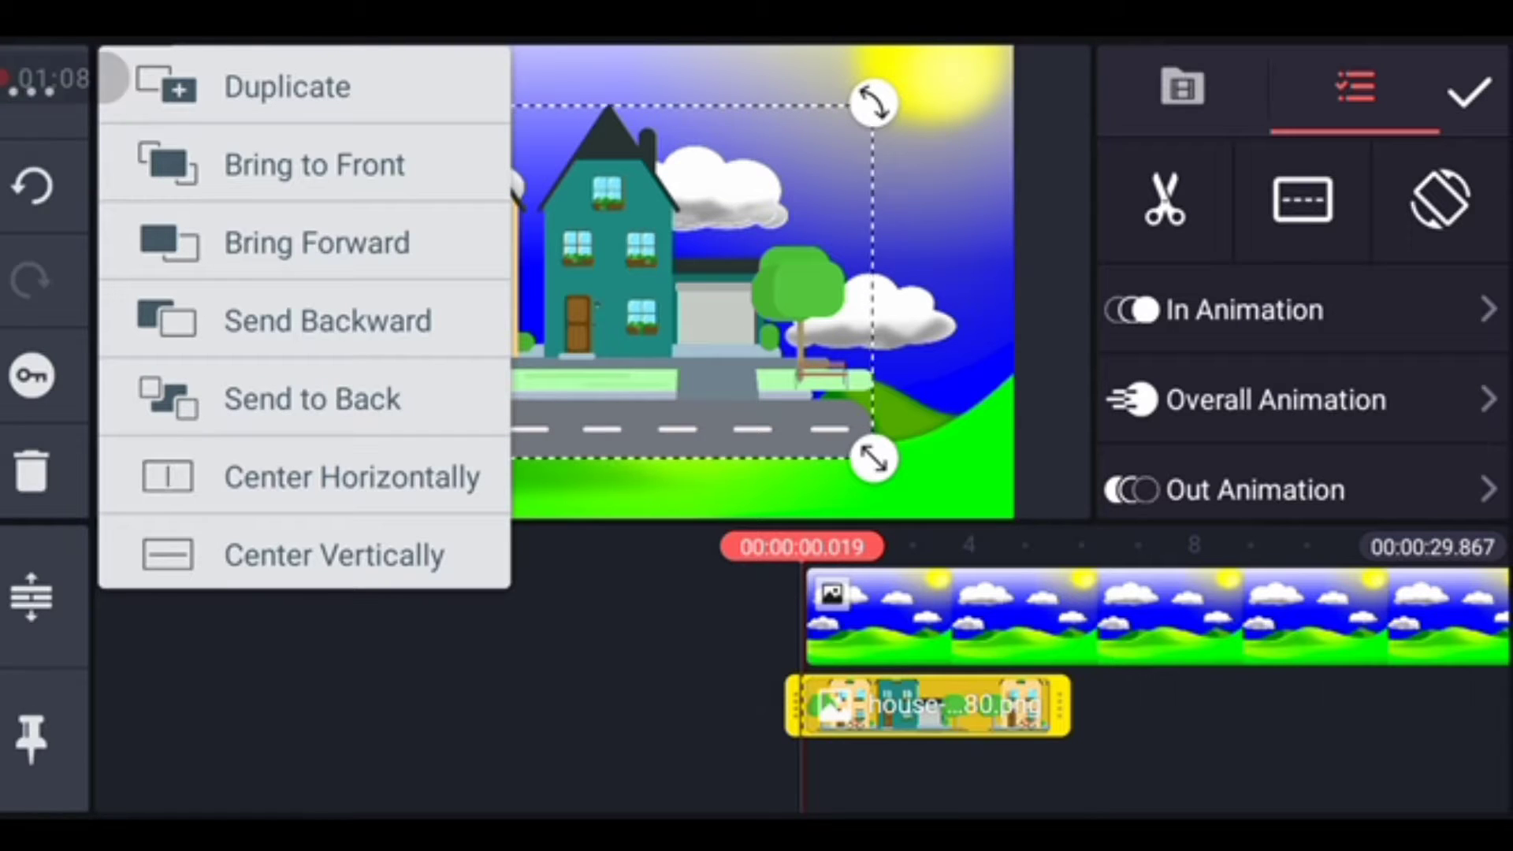
click(286, 86)
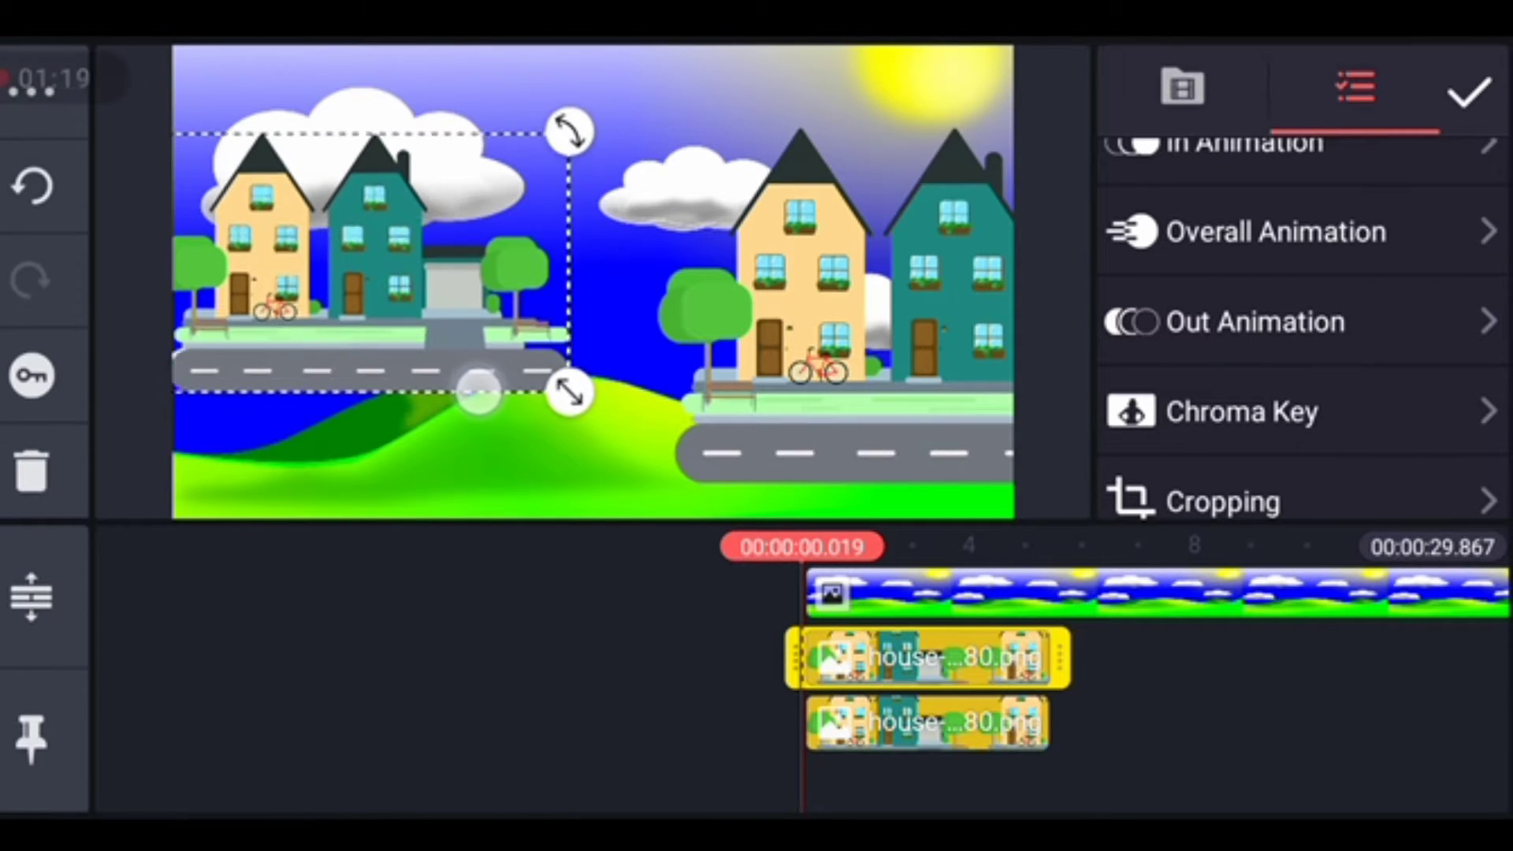
drag(481, 390, 883, 473)
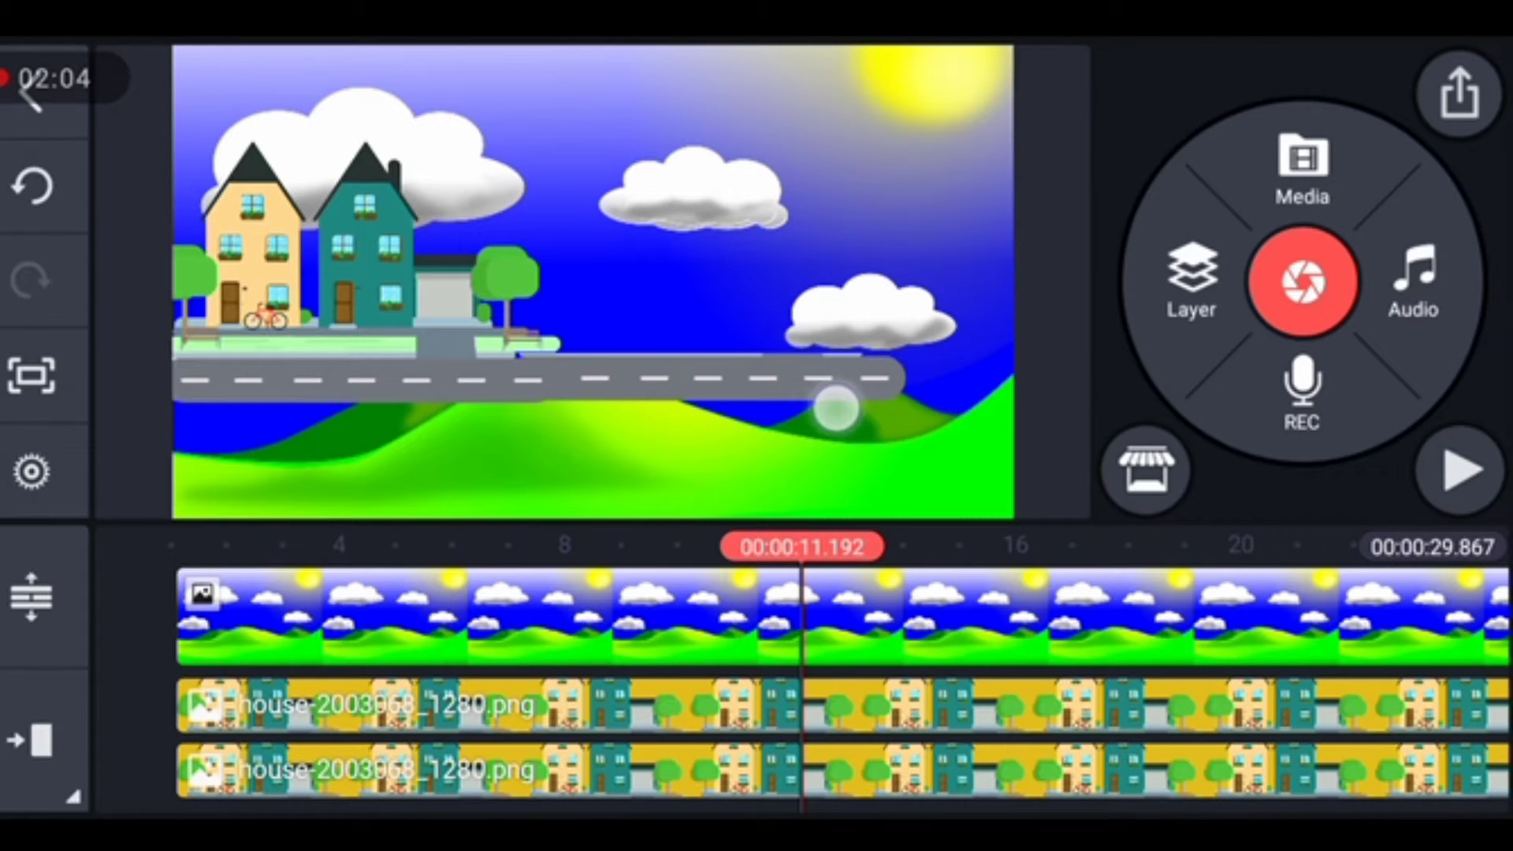
Add a third houses layer so the road spans the full width, and open Layer > Media
click(386, 705)
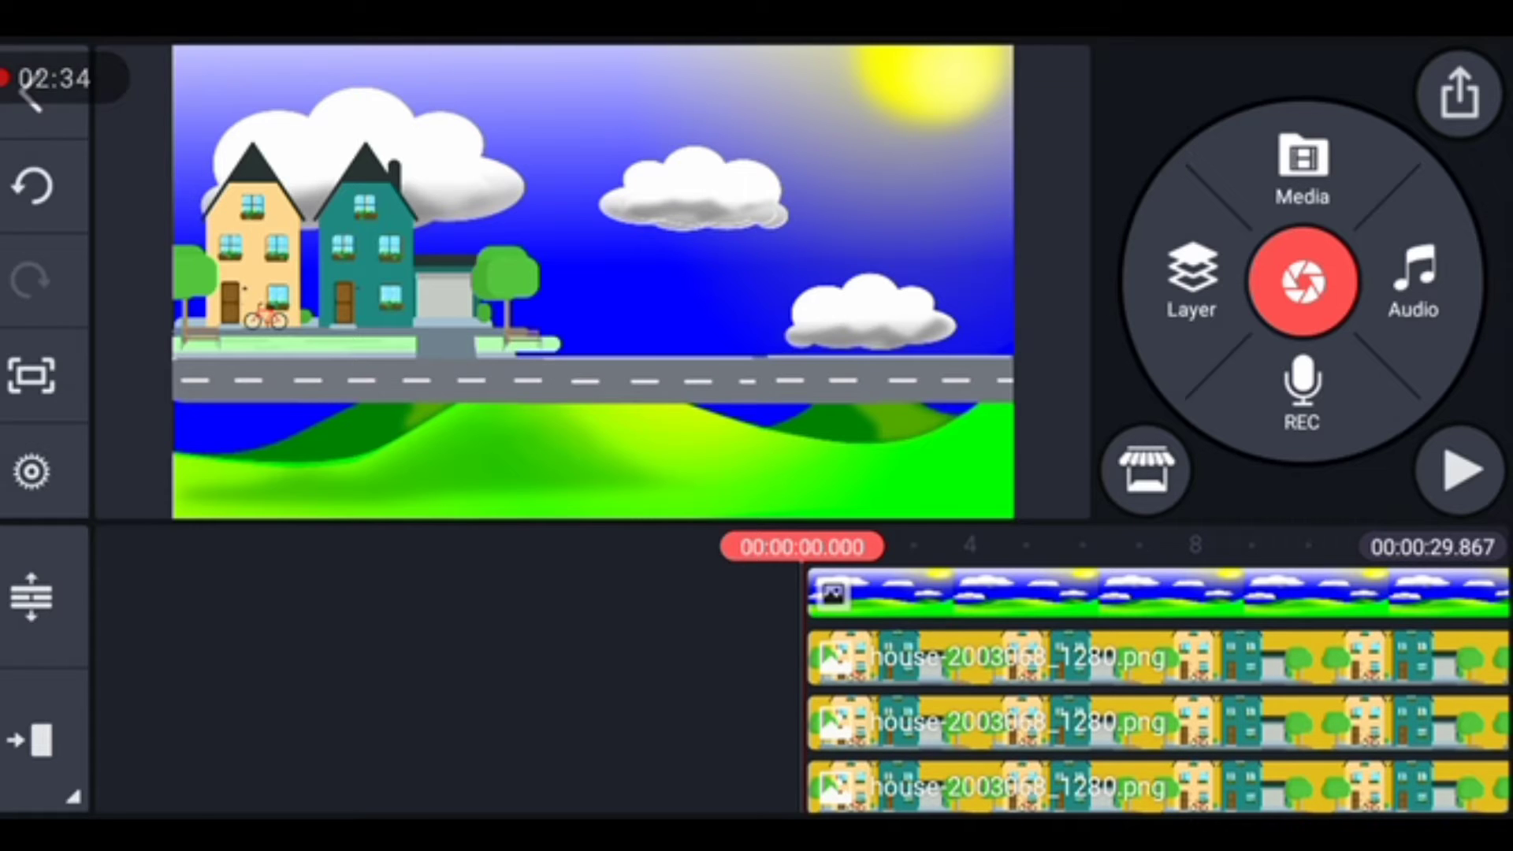
click(1301, 167)
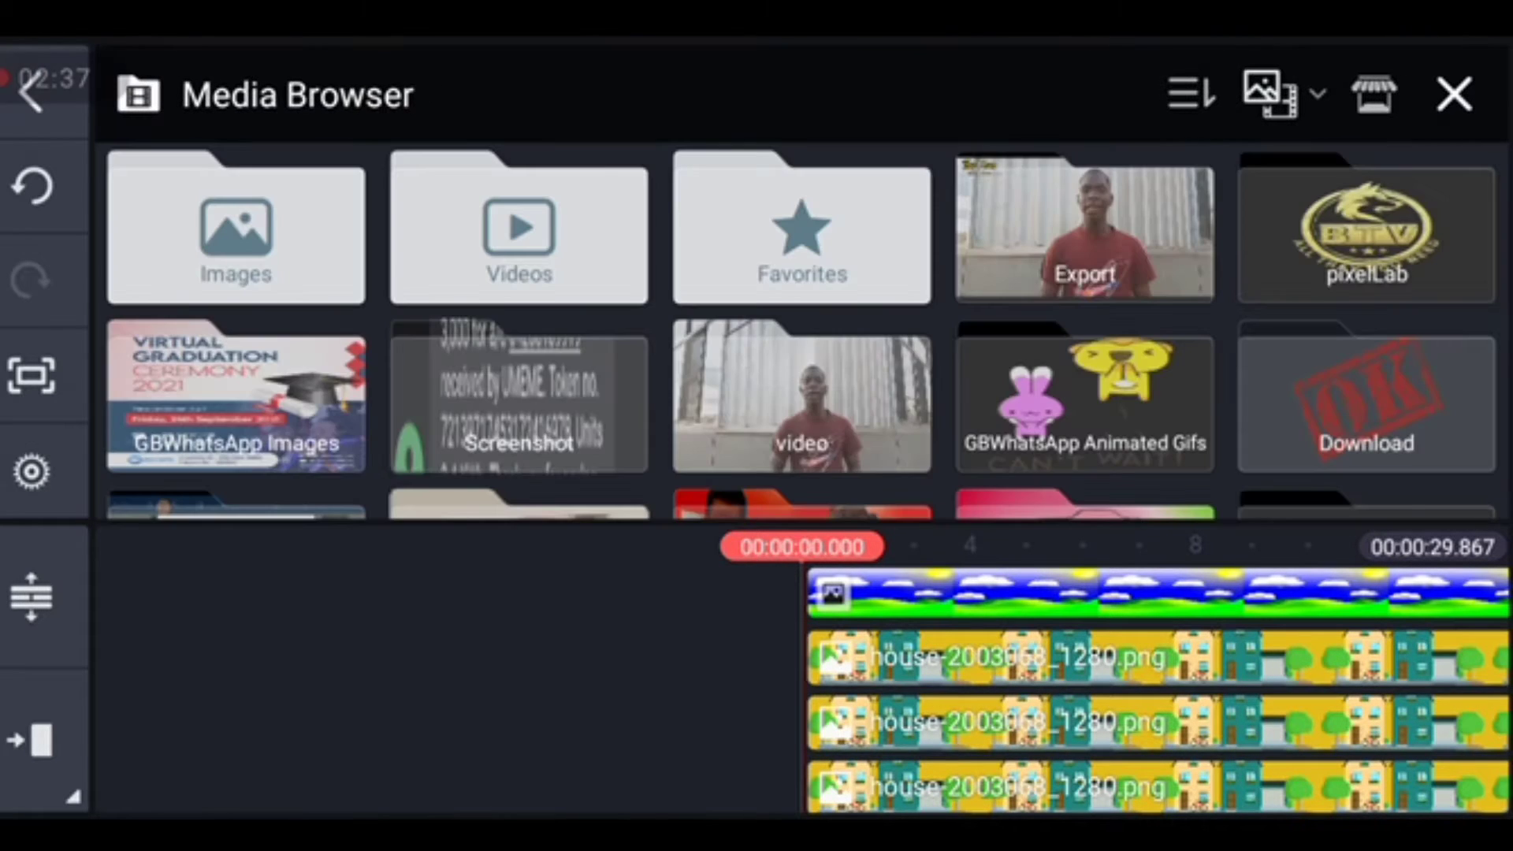
Add the mountain picture from Download and arrange overlapping copies behind the road
click(1363, 398)
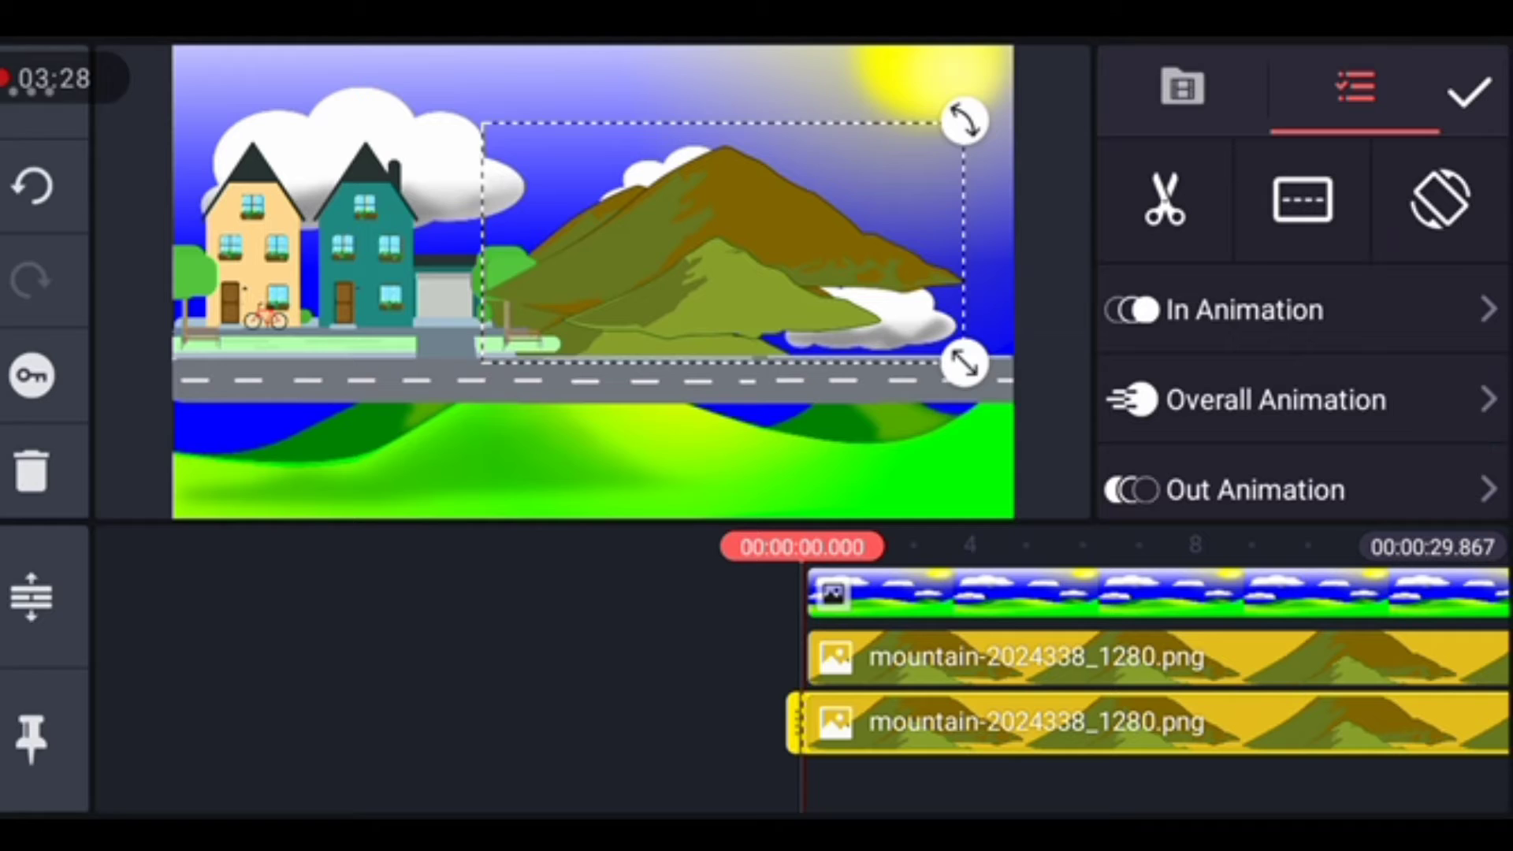
click(1440, 198)
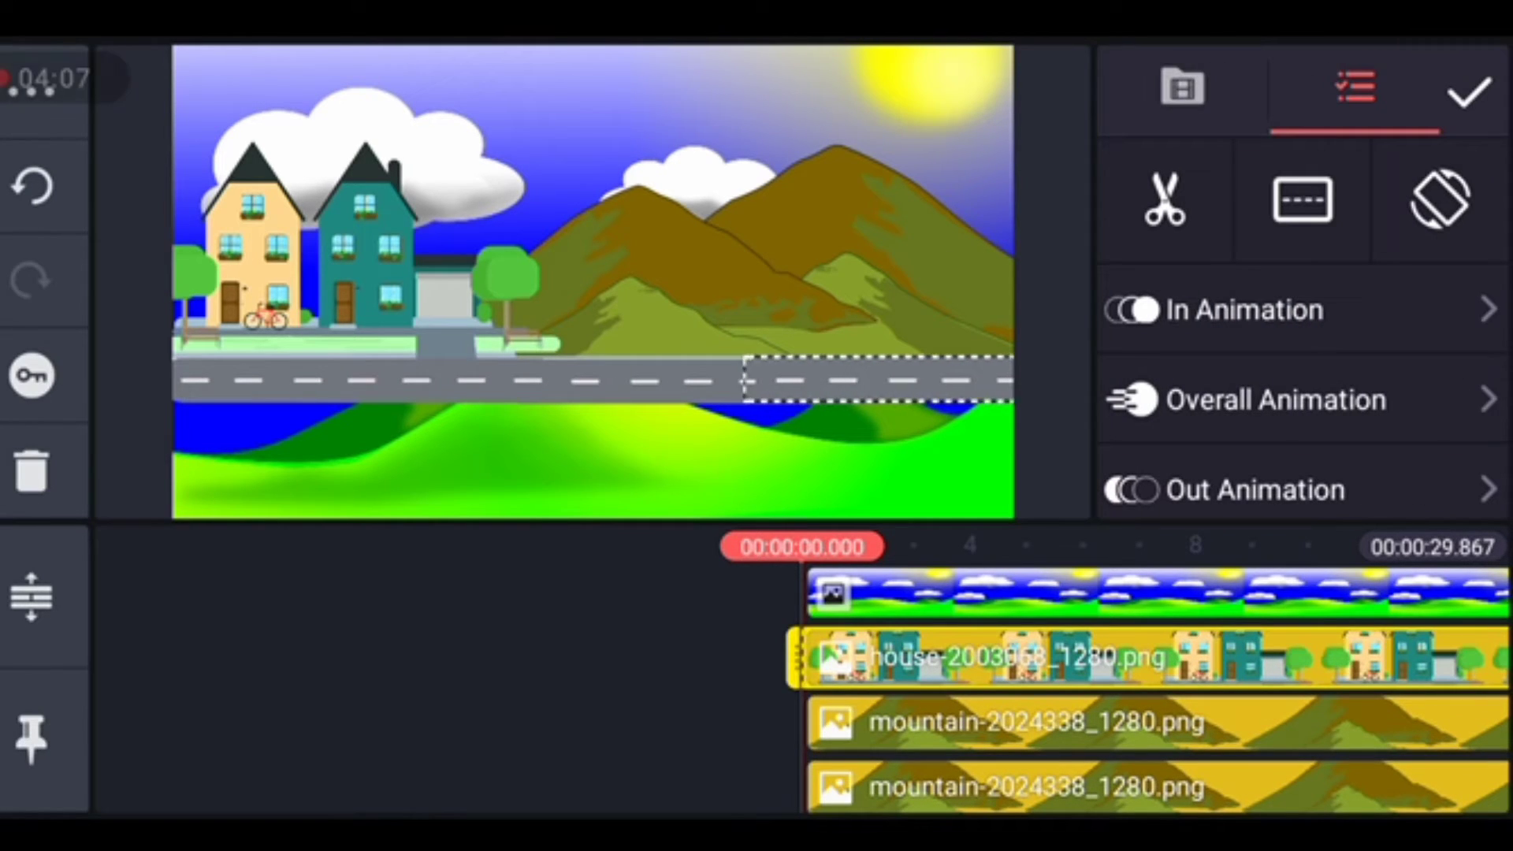
click(1466, 89)
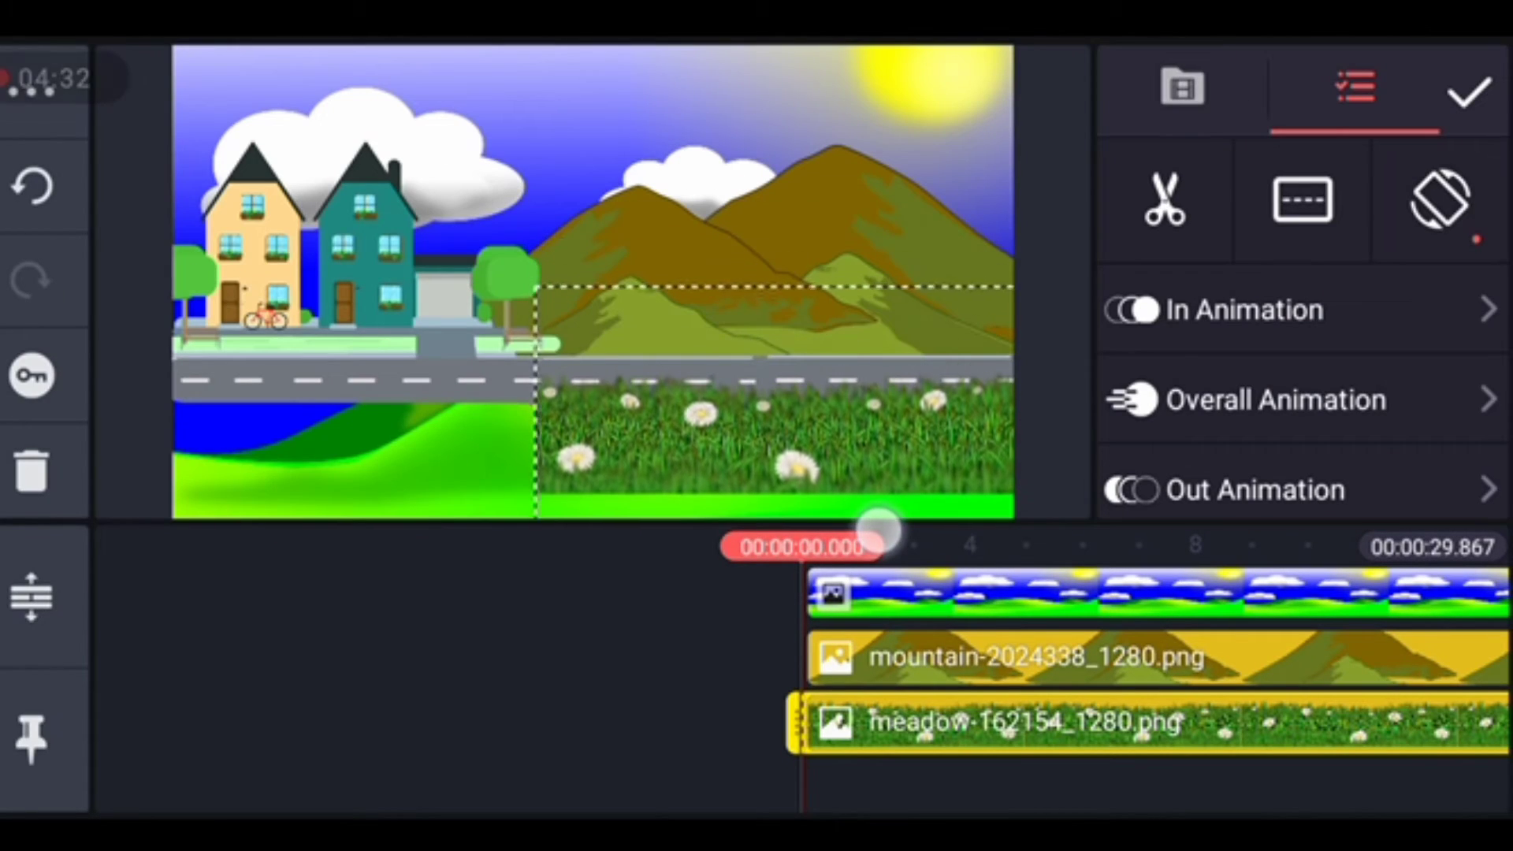
Move the daisy meadow picture left and stretch it wider across the bottom of the scene
drag(874, 531, 830, 473)
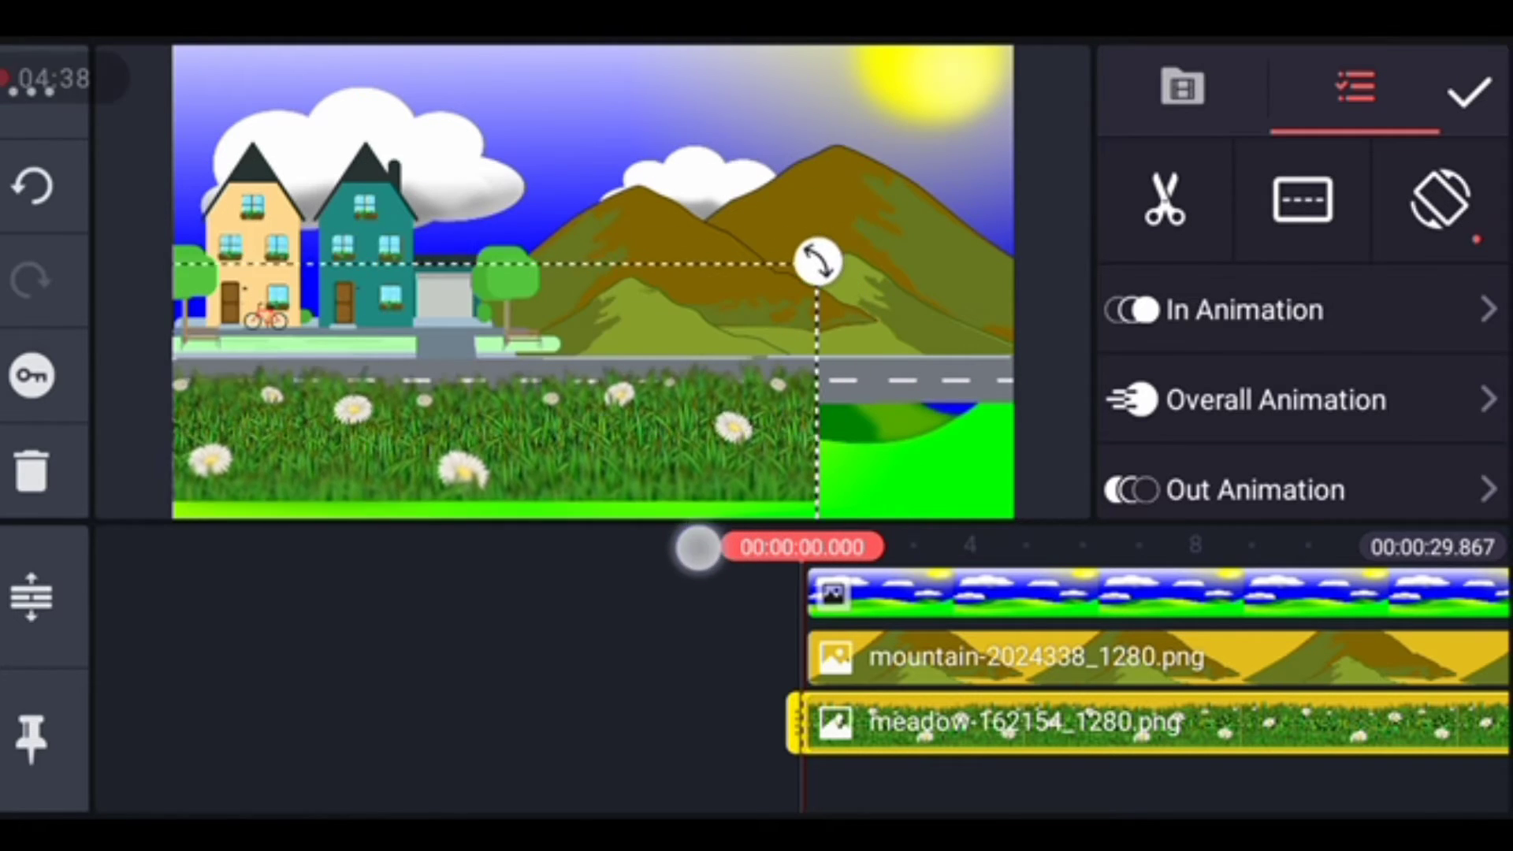
drag(816, 258, 873, 251)
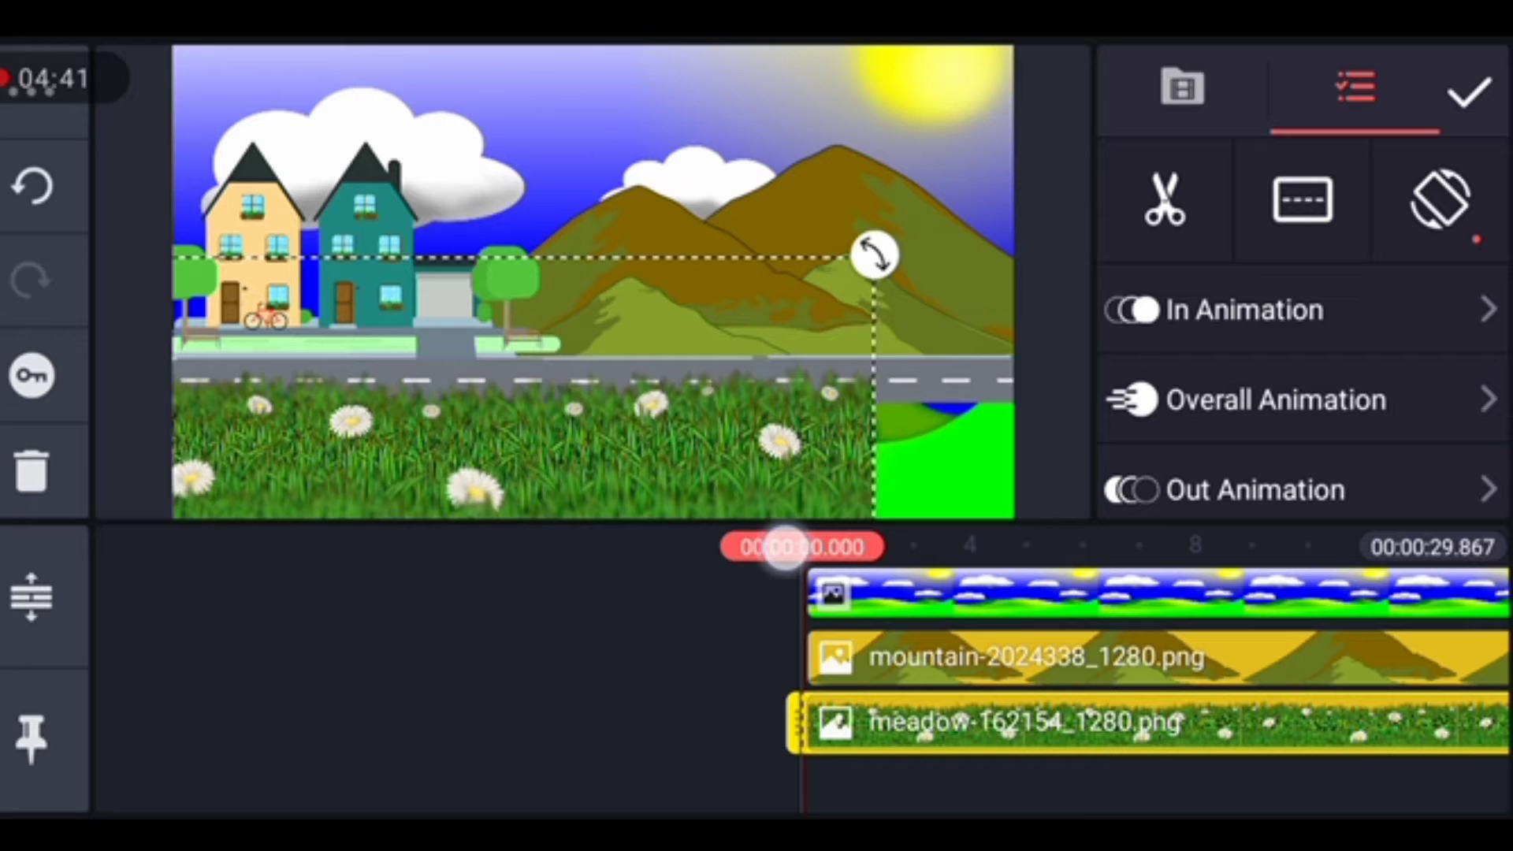
drag(873, 253, 844, 259)
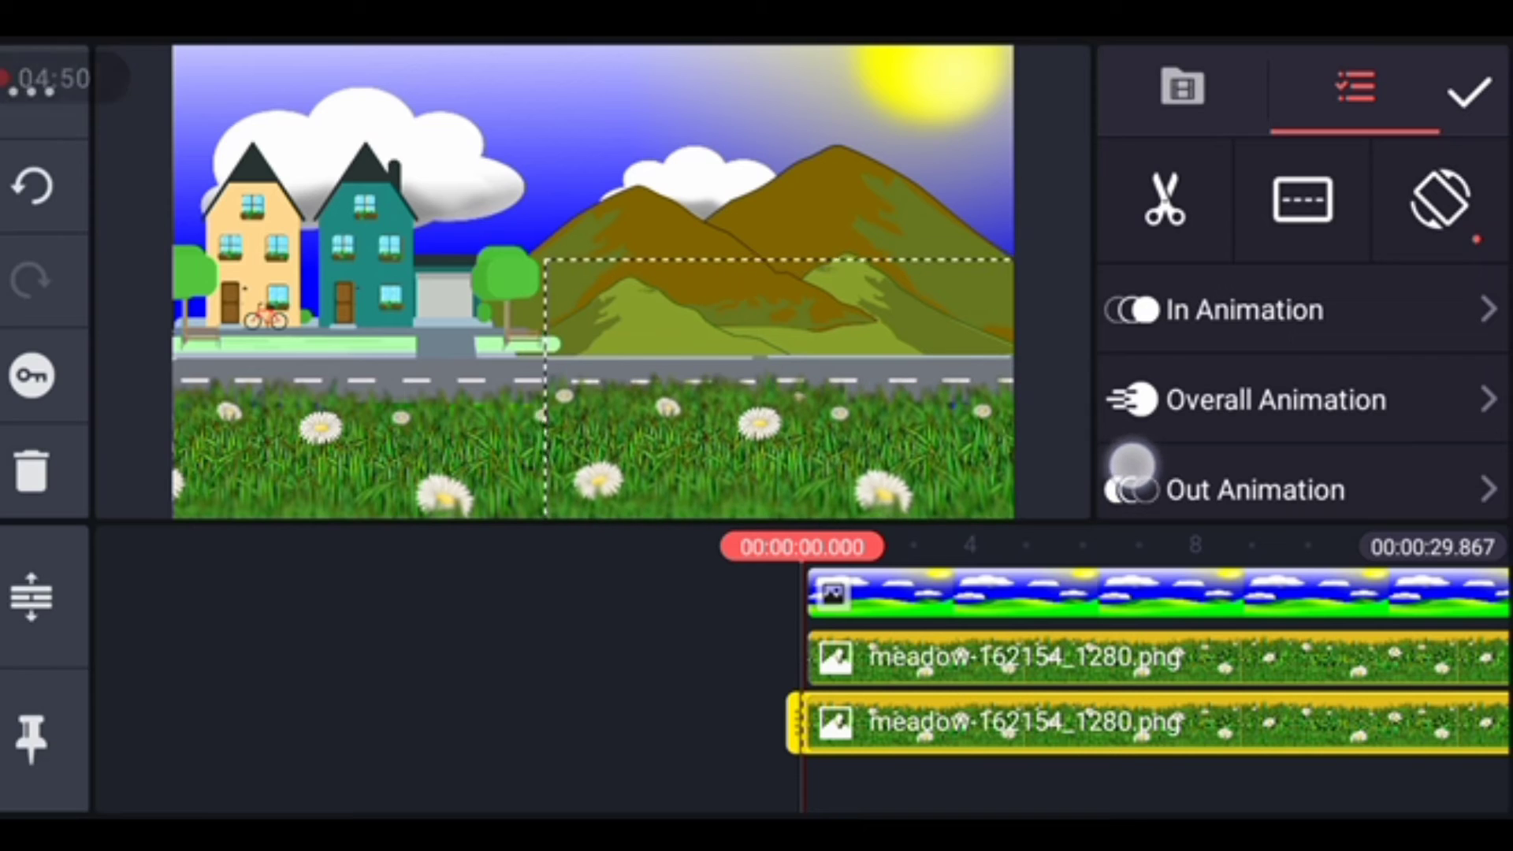
click(1468, 89)
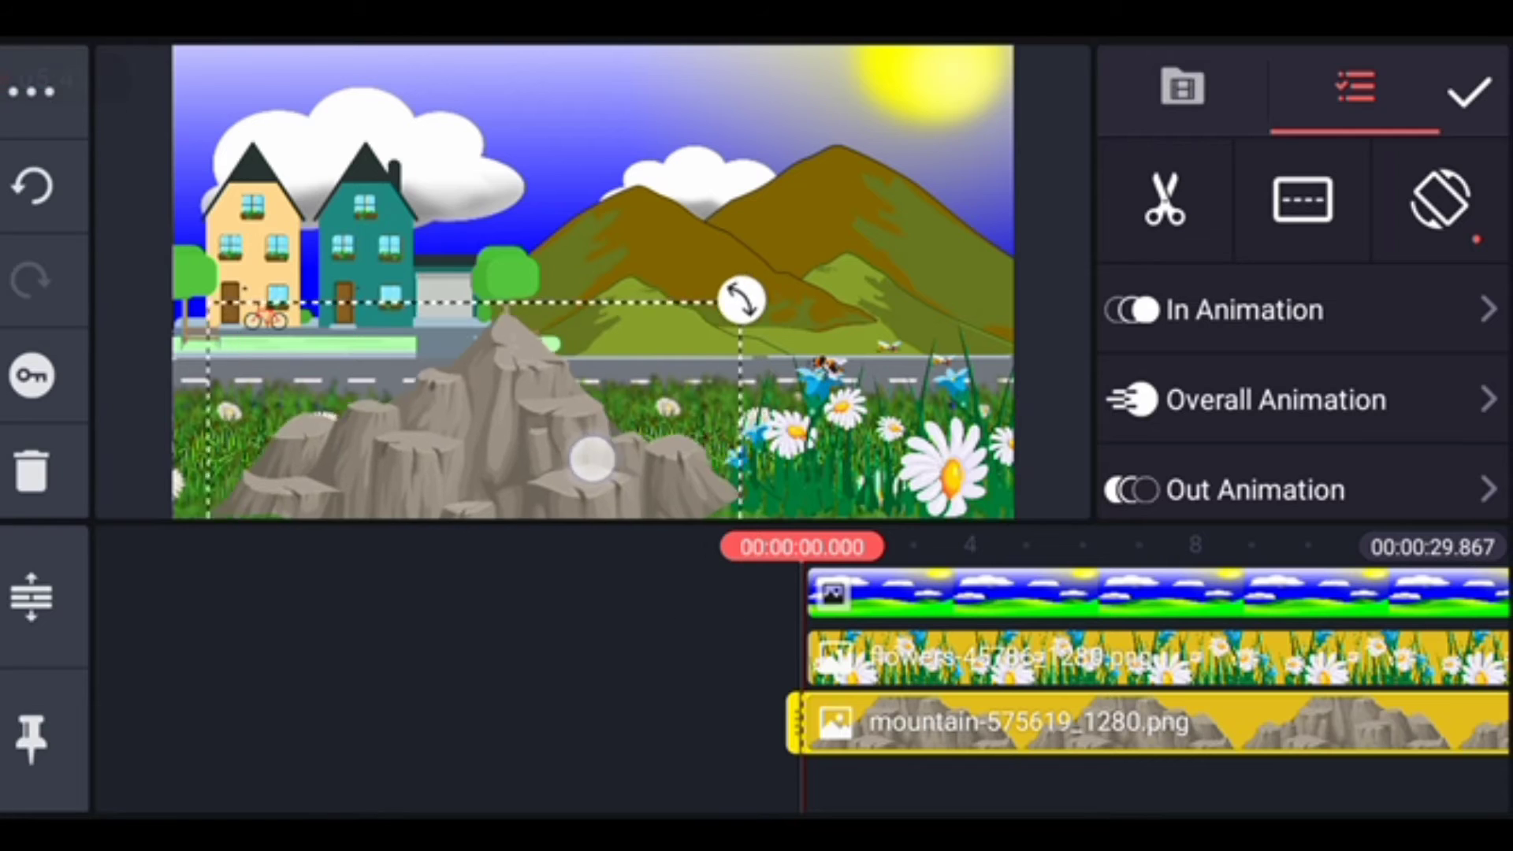
Move and resize the grey rock to fit the lower-left corner
drag(744, 300, 680, 309)
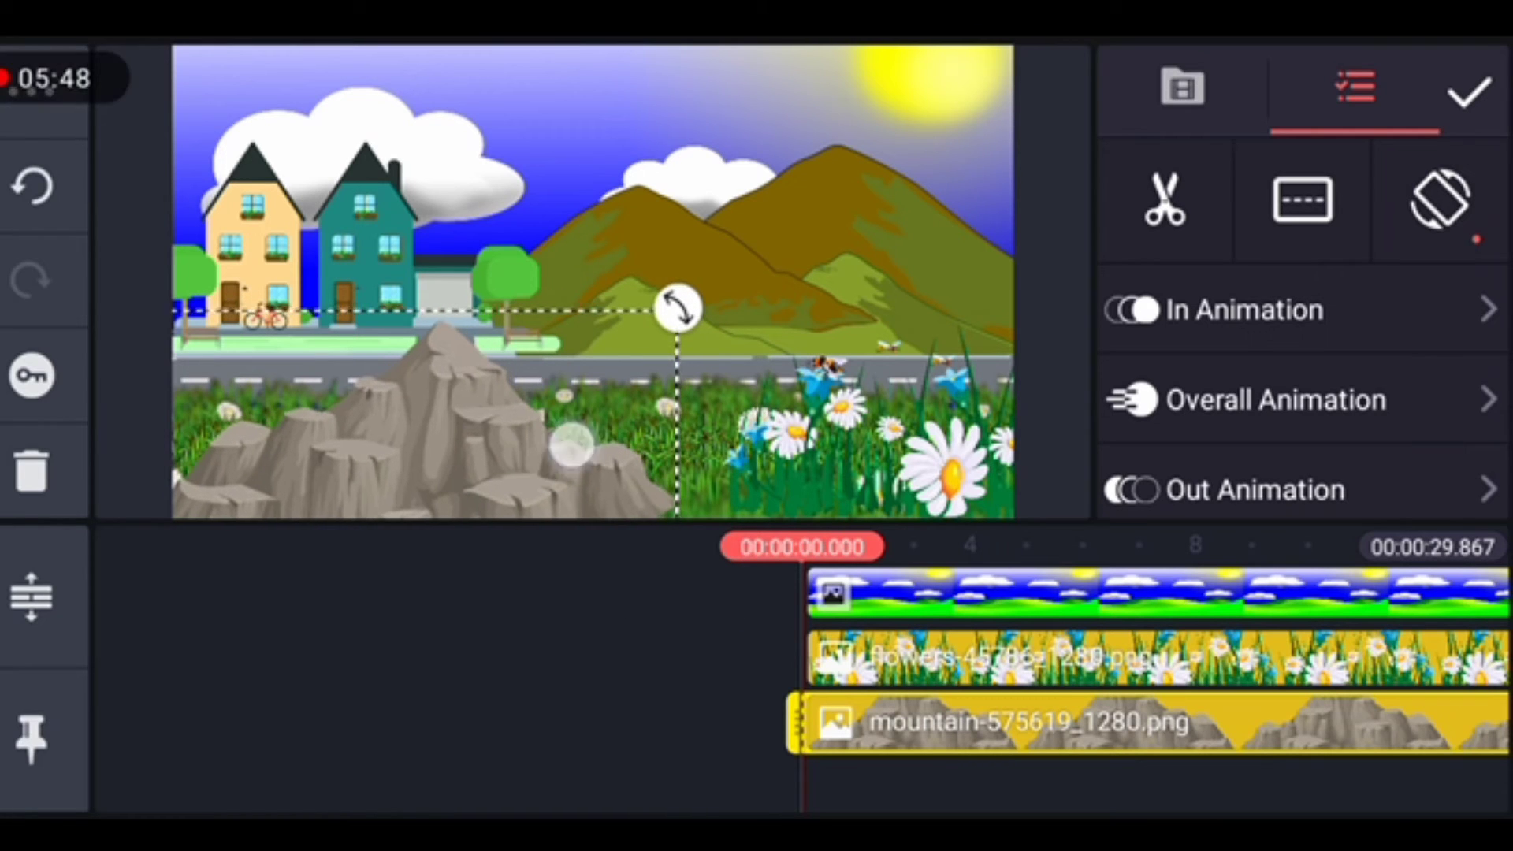
drag(676, 309, 719, 280)
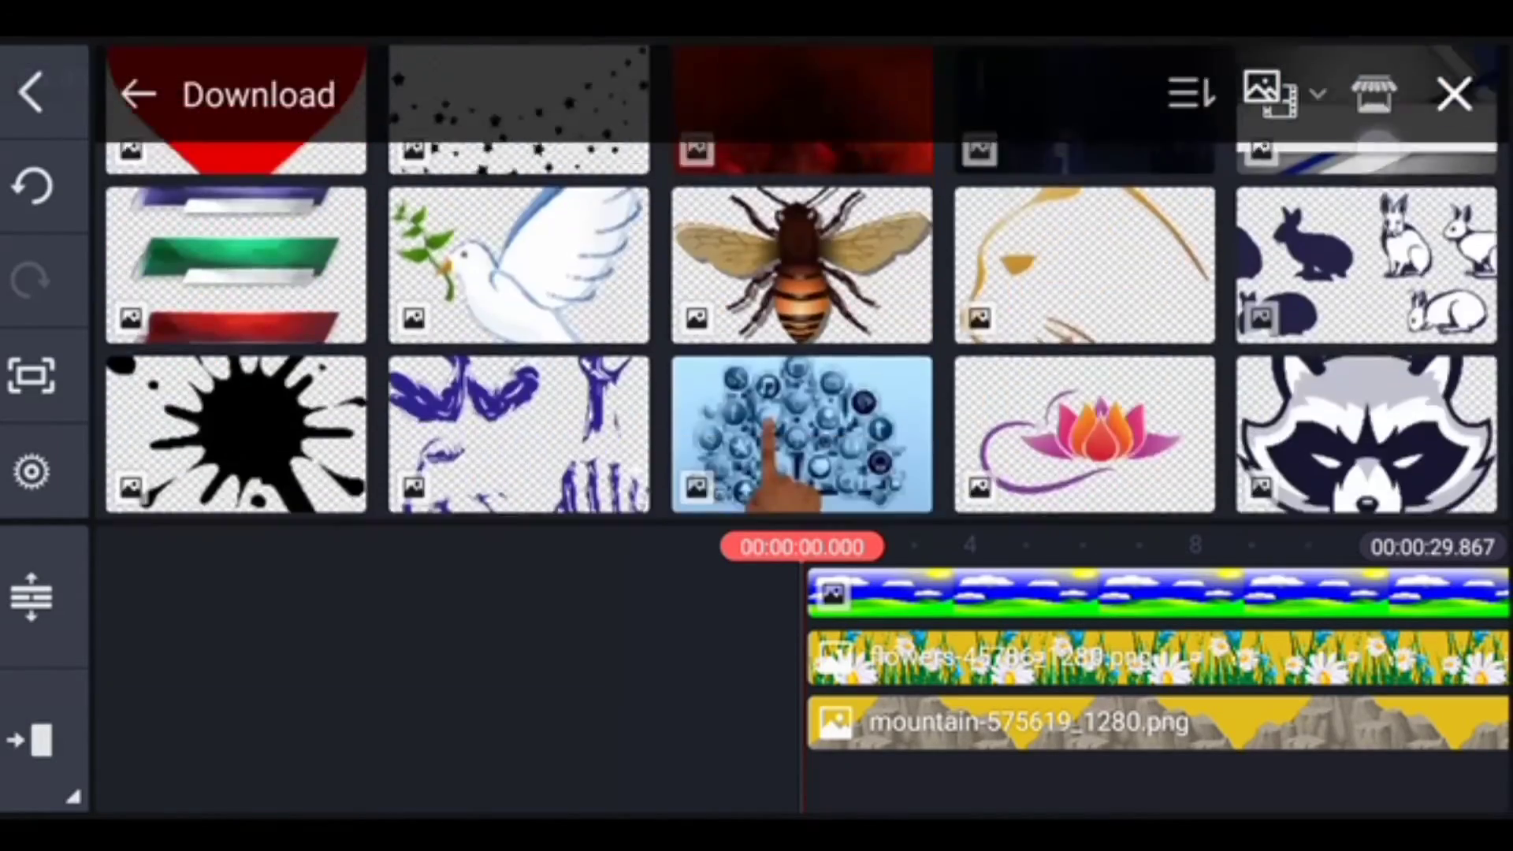
Add the green car image and record a position keyframe on the car layer
scroll(down, 3)
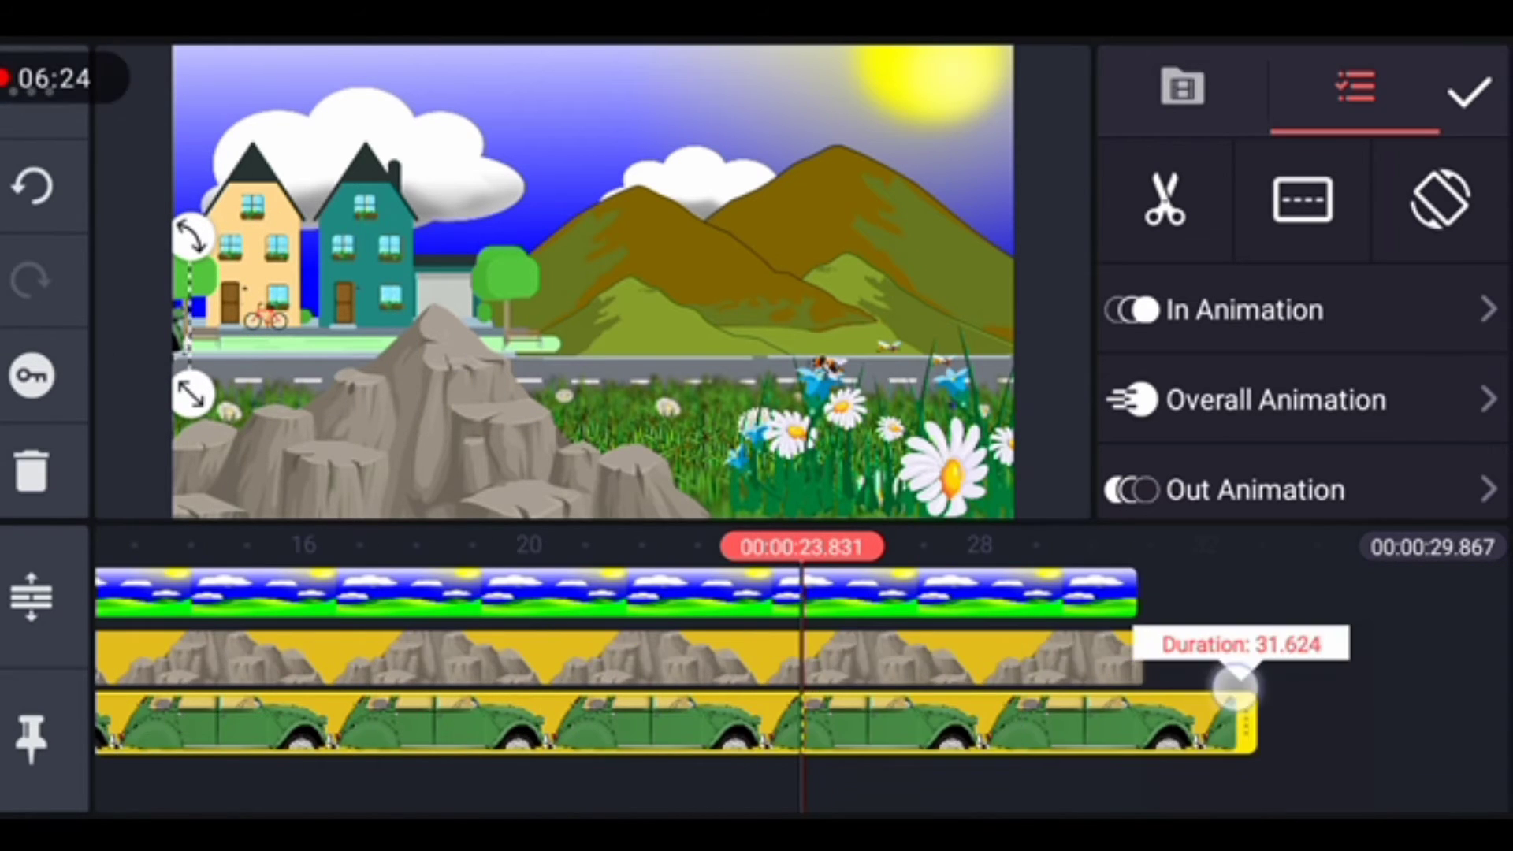
click(1276, 399)
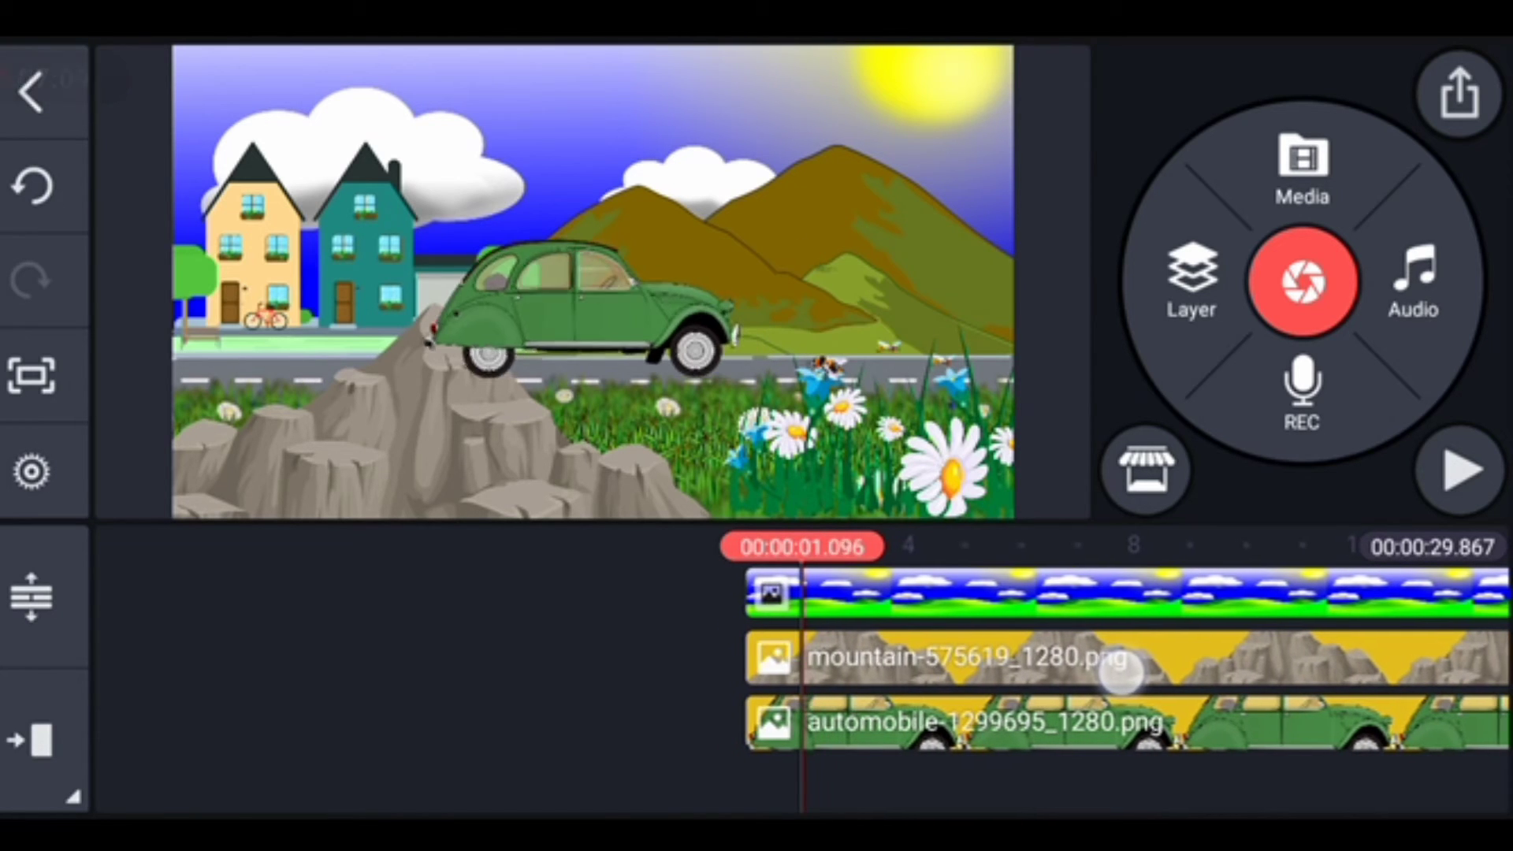
click(984, 725)
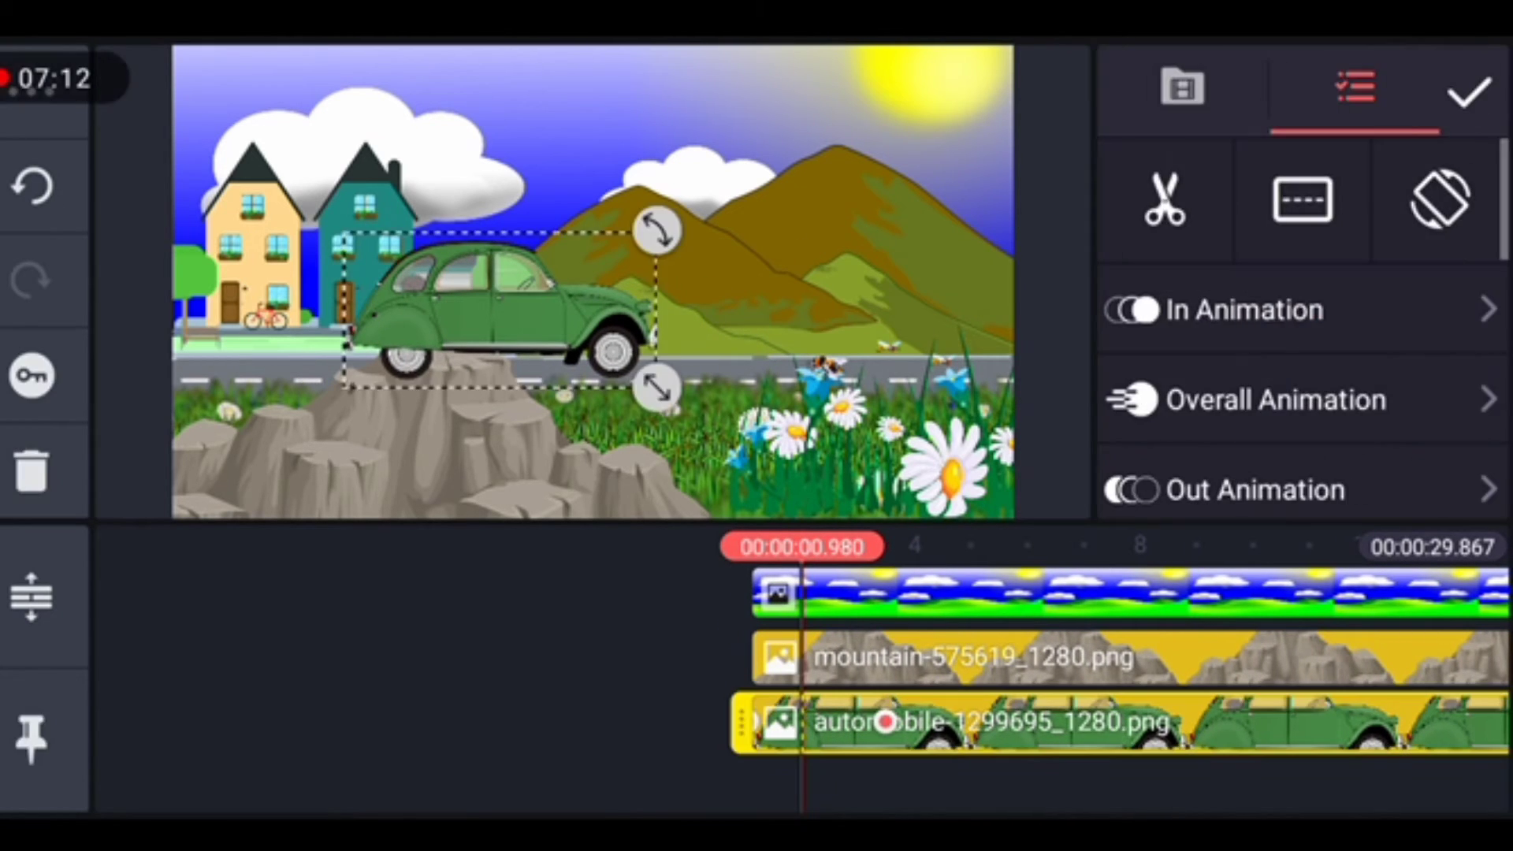
click(32, 85)
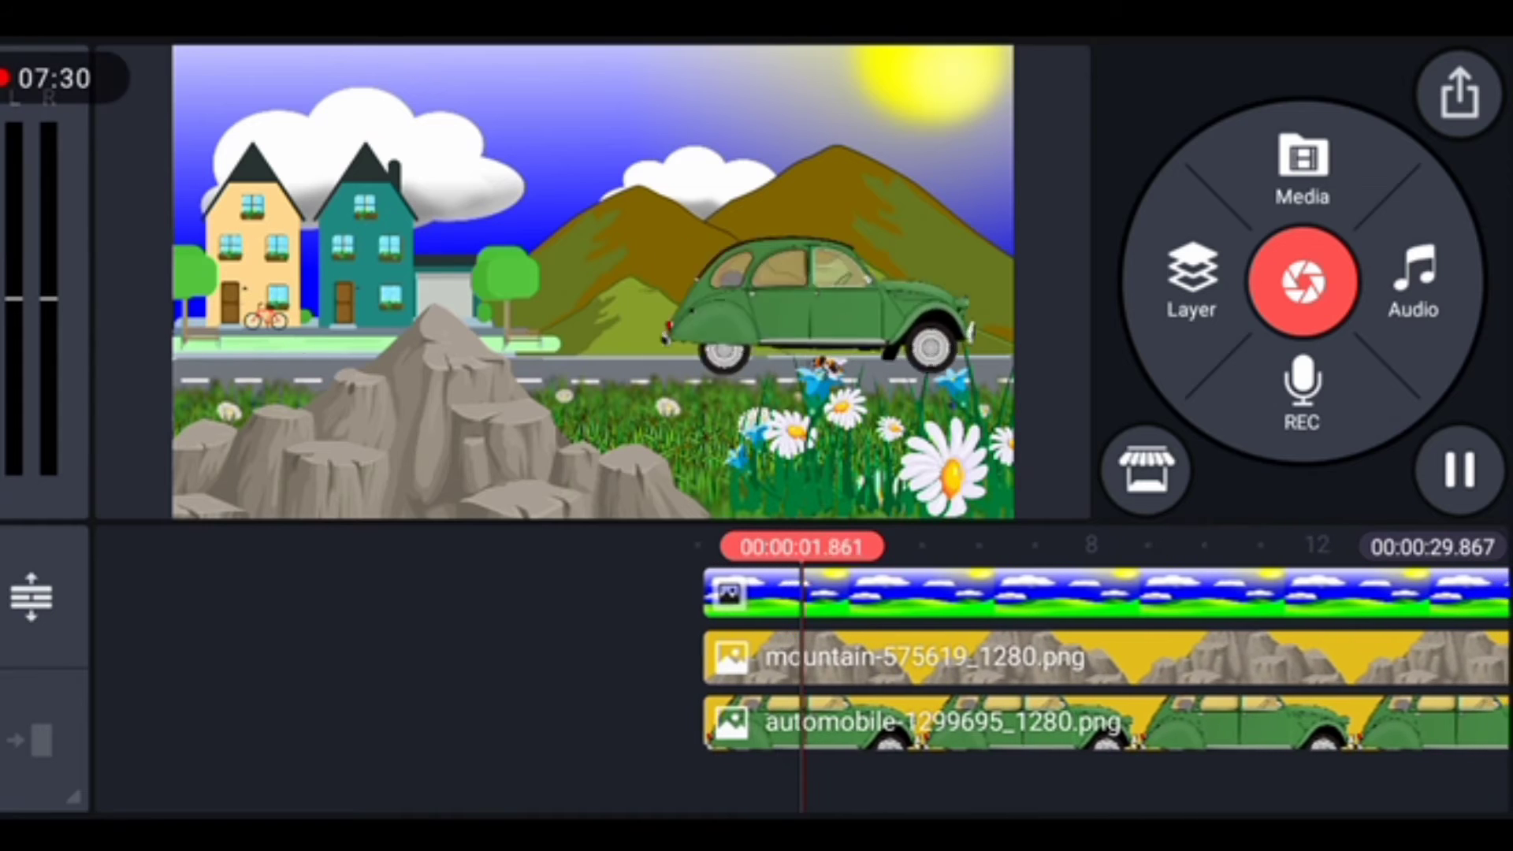
Stop playback, add the cyclist video as a layer and enable chroma key
click(1458, 472)
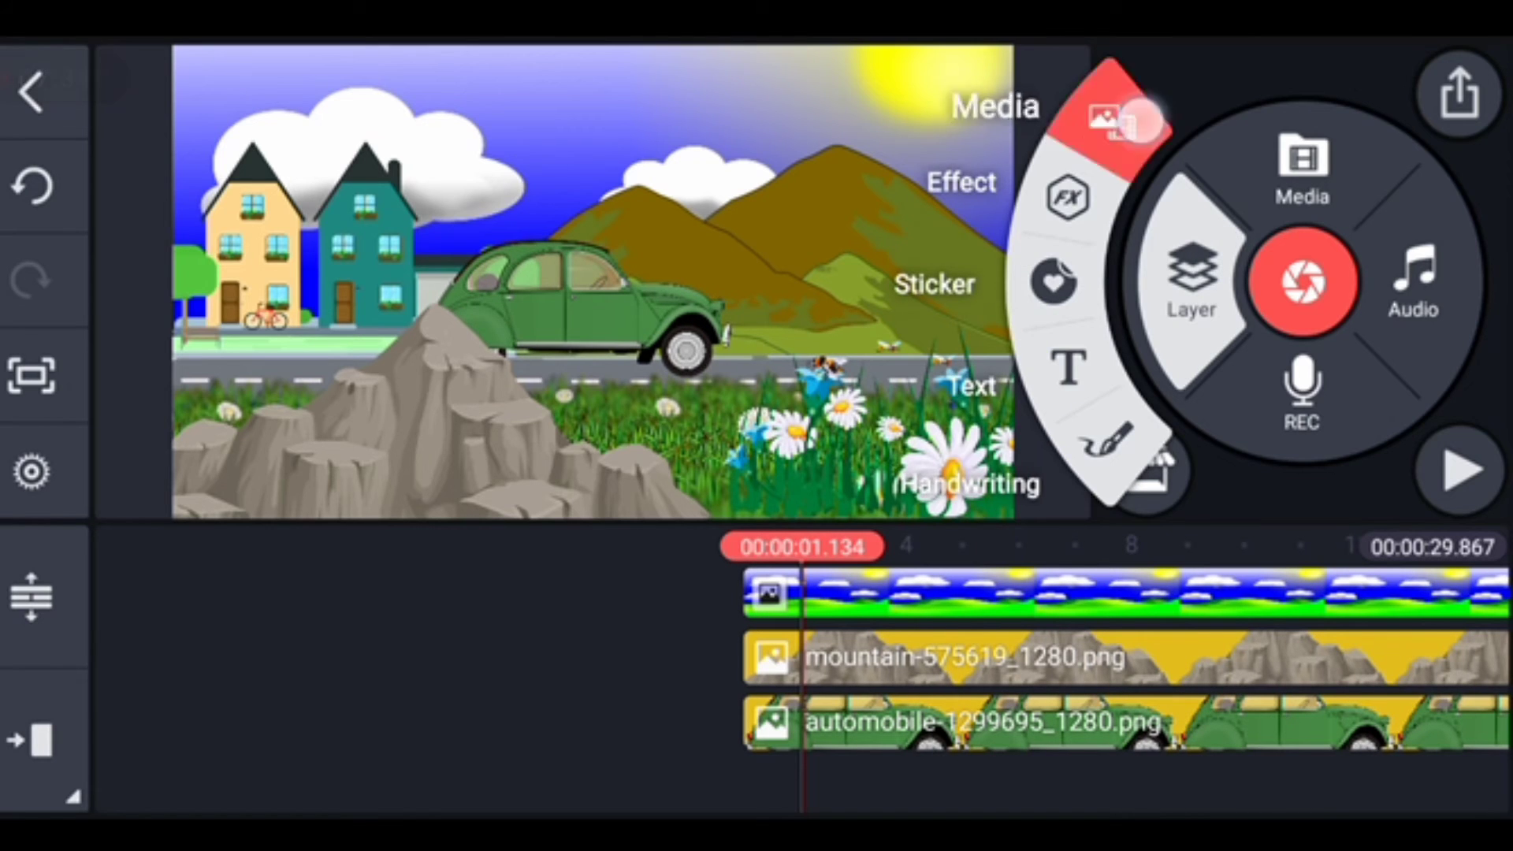
click(1105, 115)
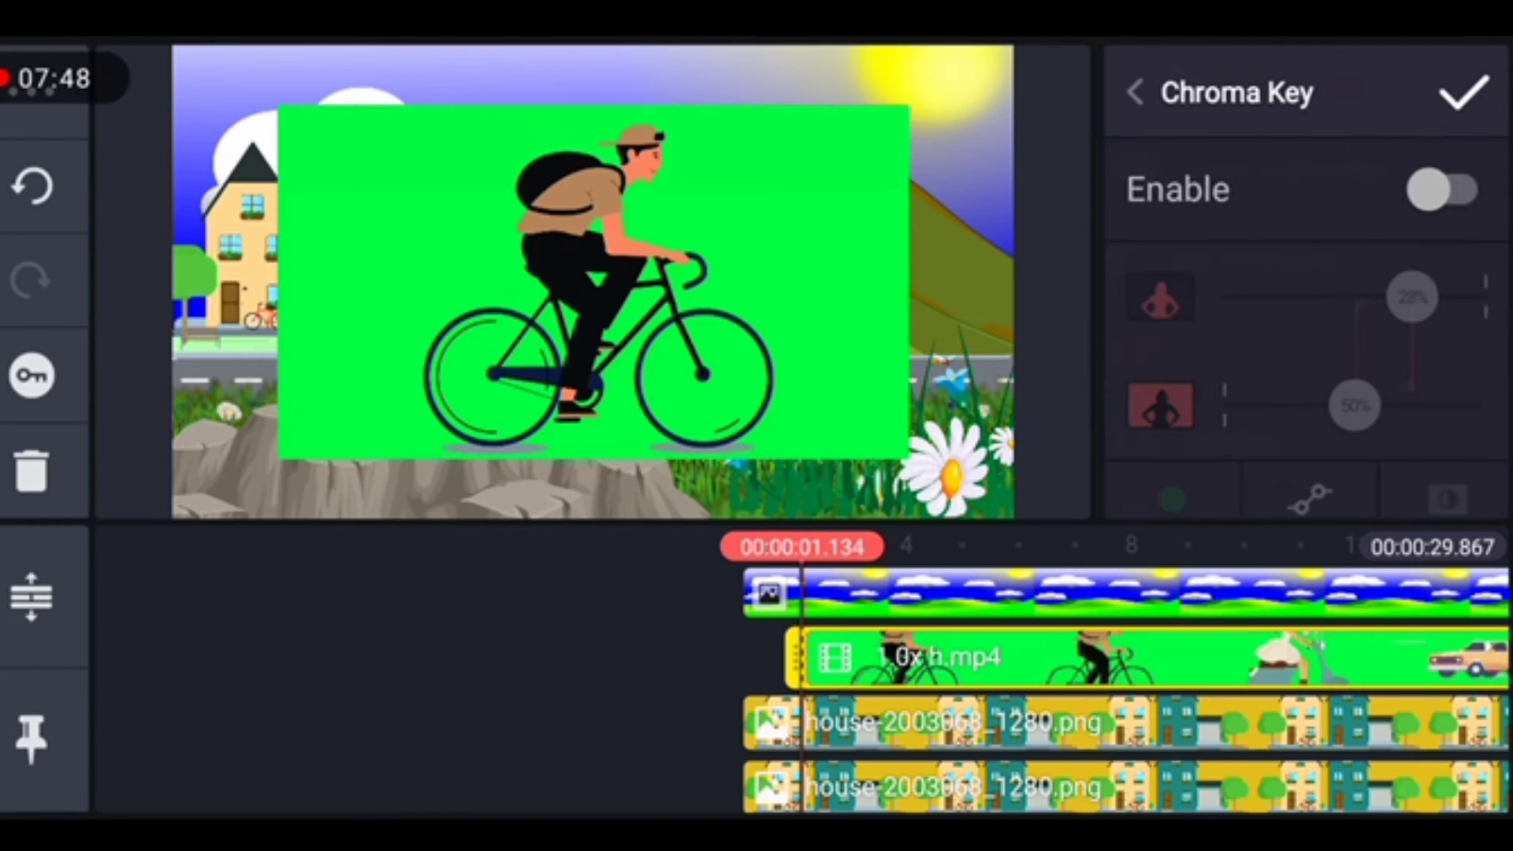
click(1444, 190)
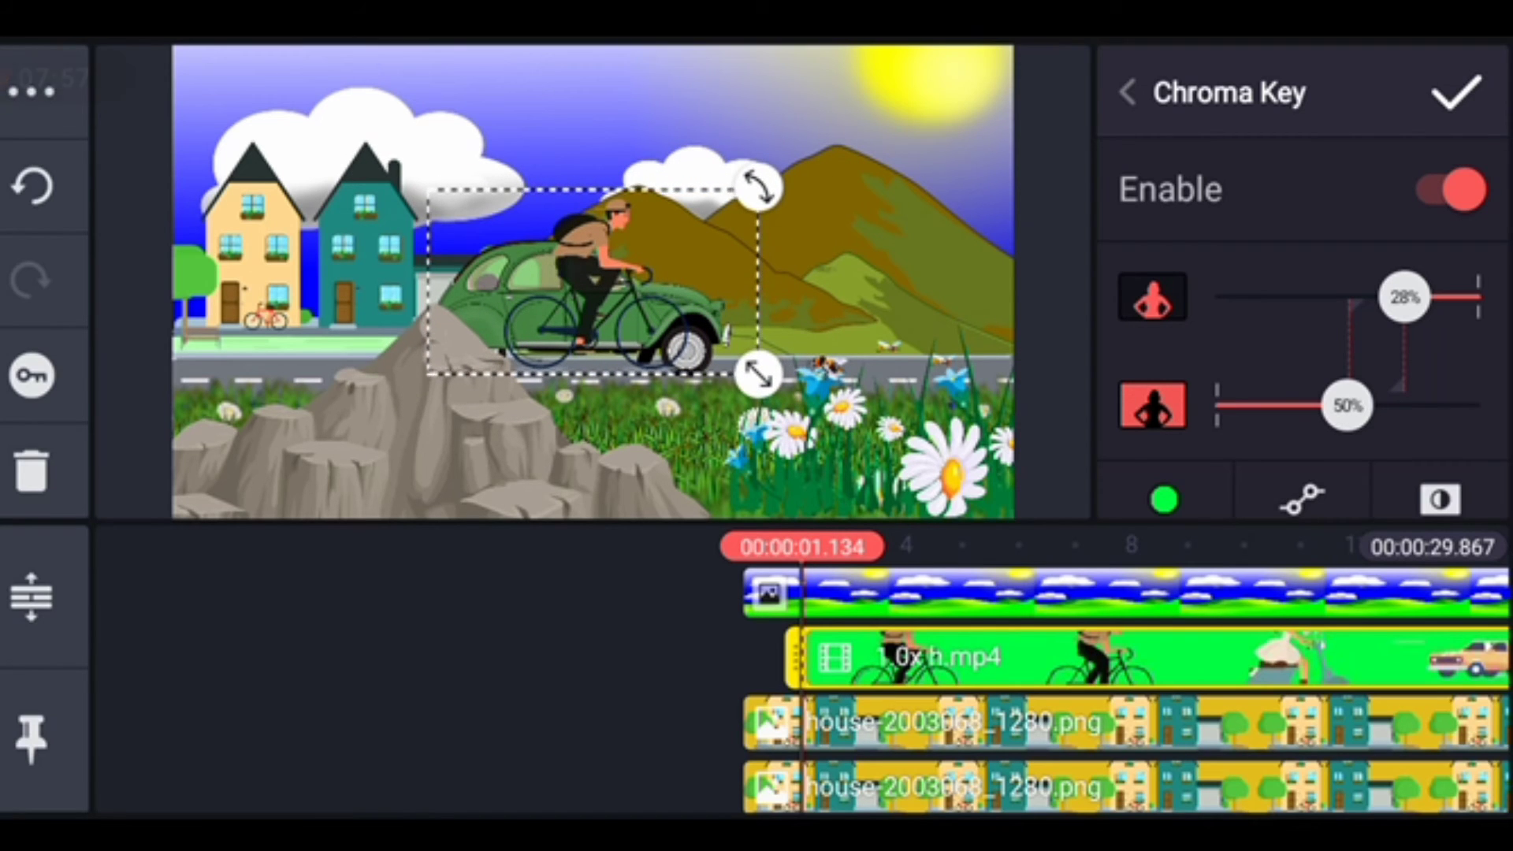
click(1127, 91)
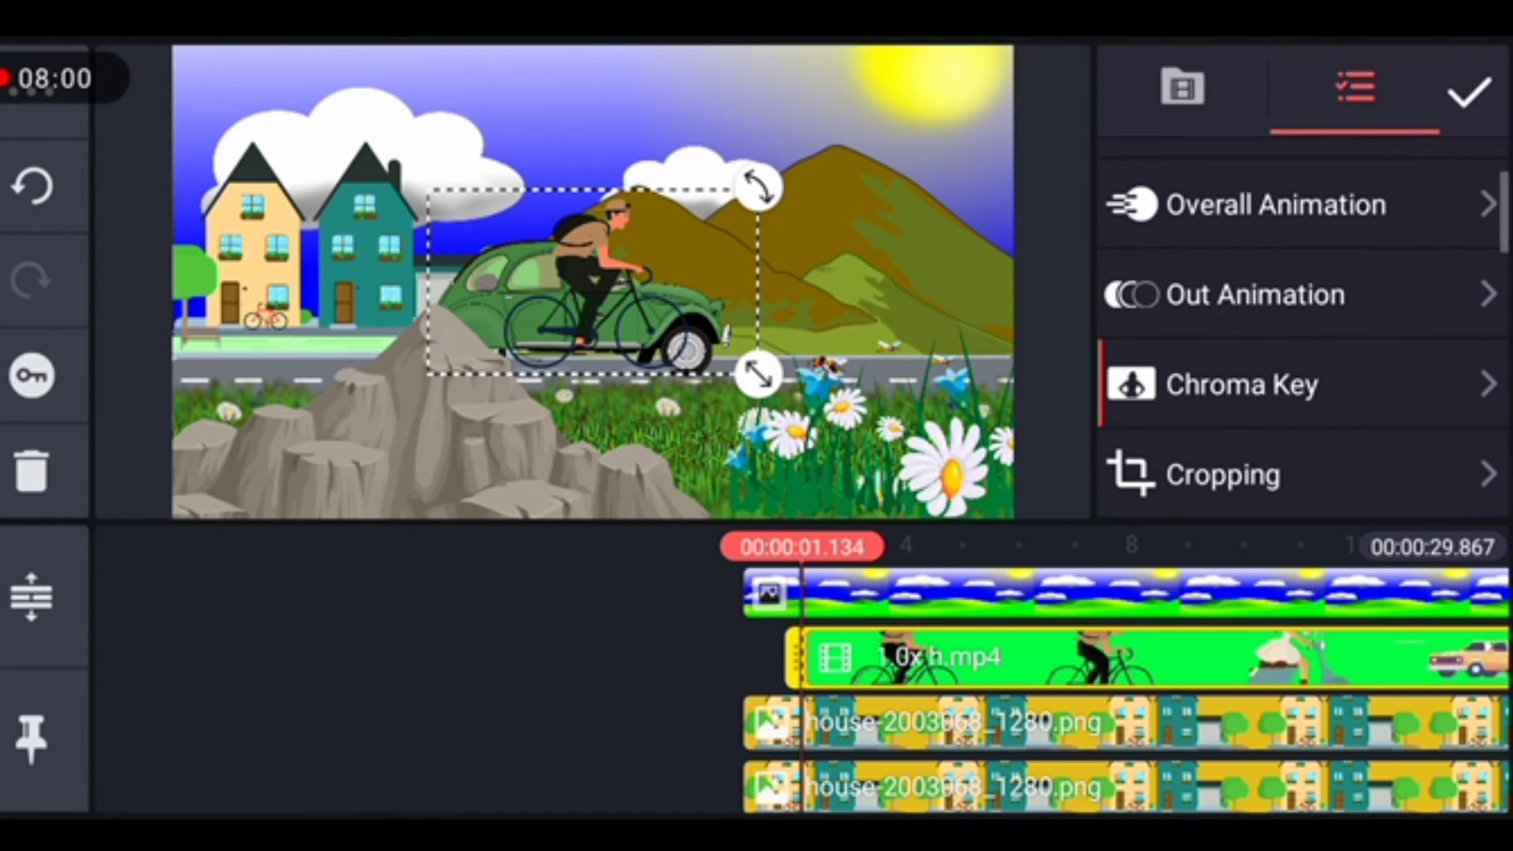